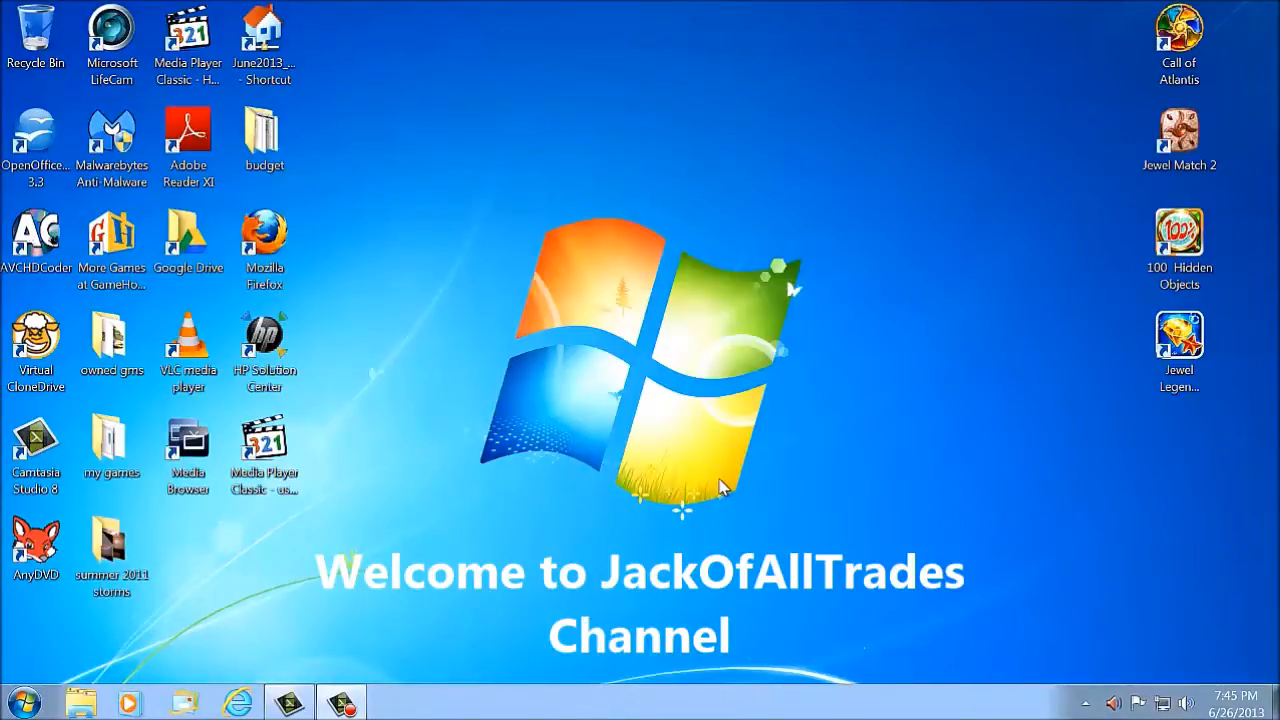
pyautogui.moveTo(544, 588)
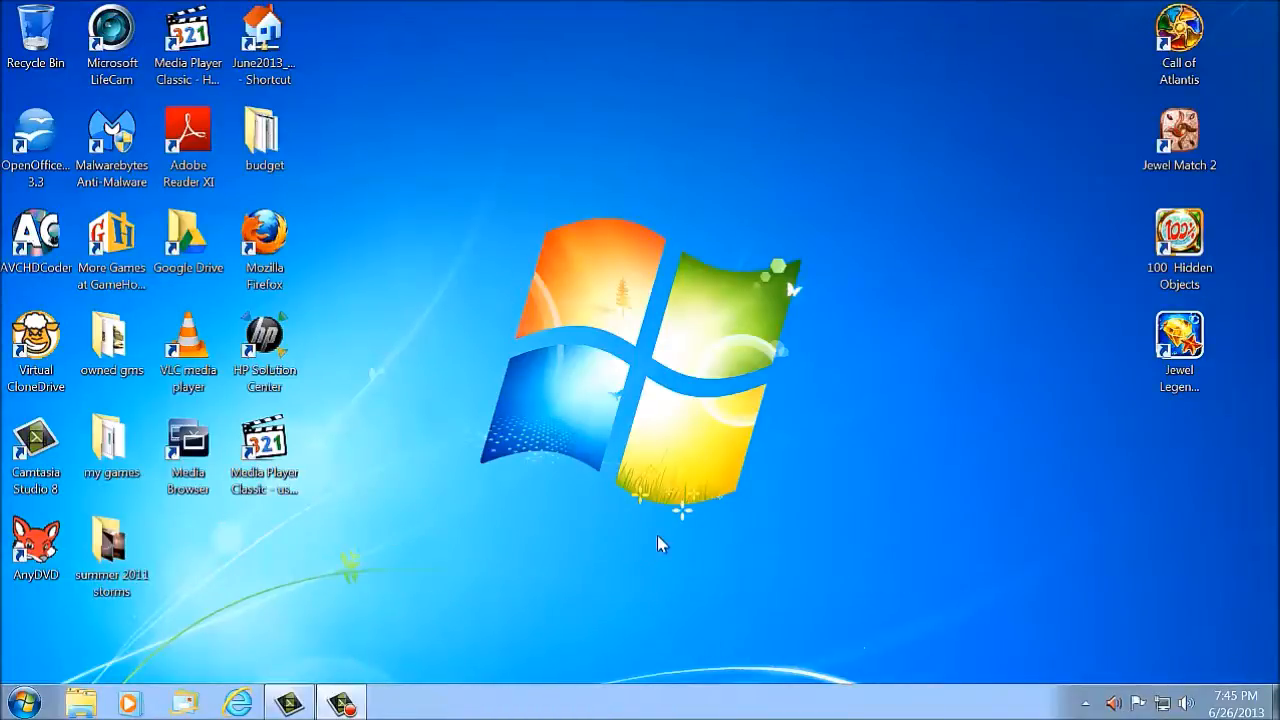
pyautogui.moveTo(476, 510)
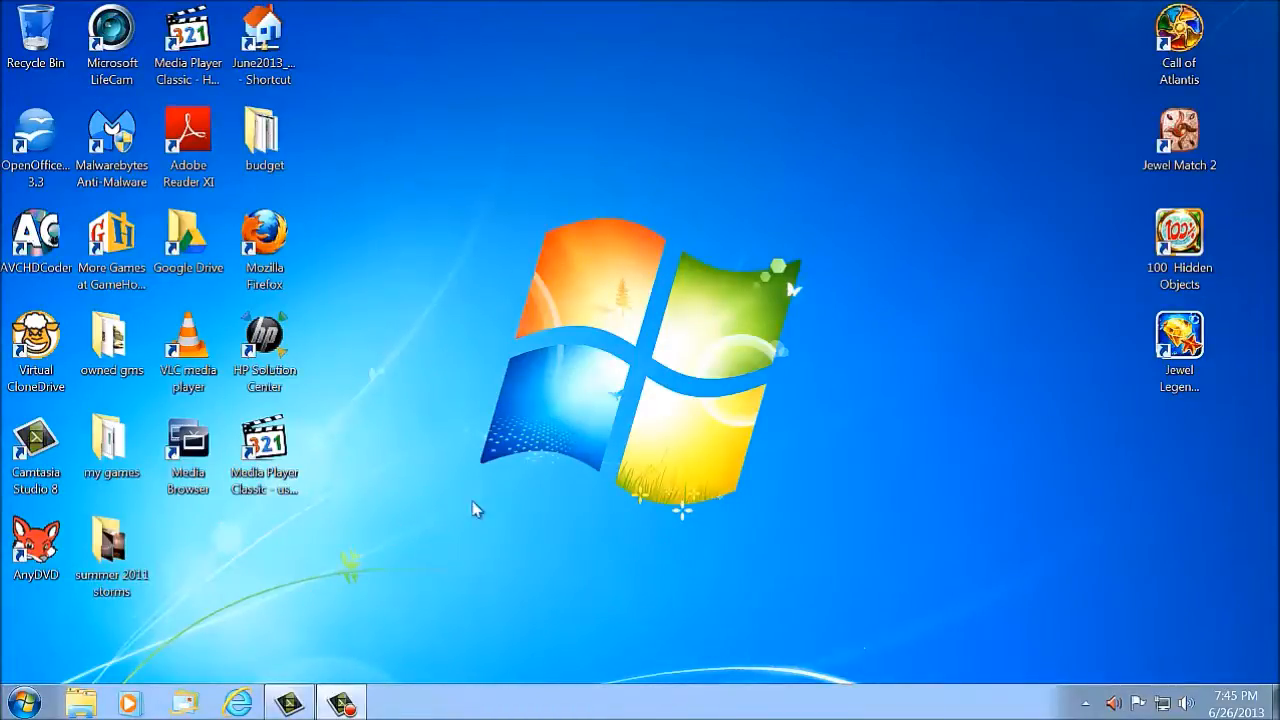
pyautogui.moveTo(532, 476)
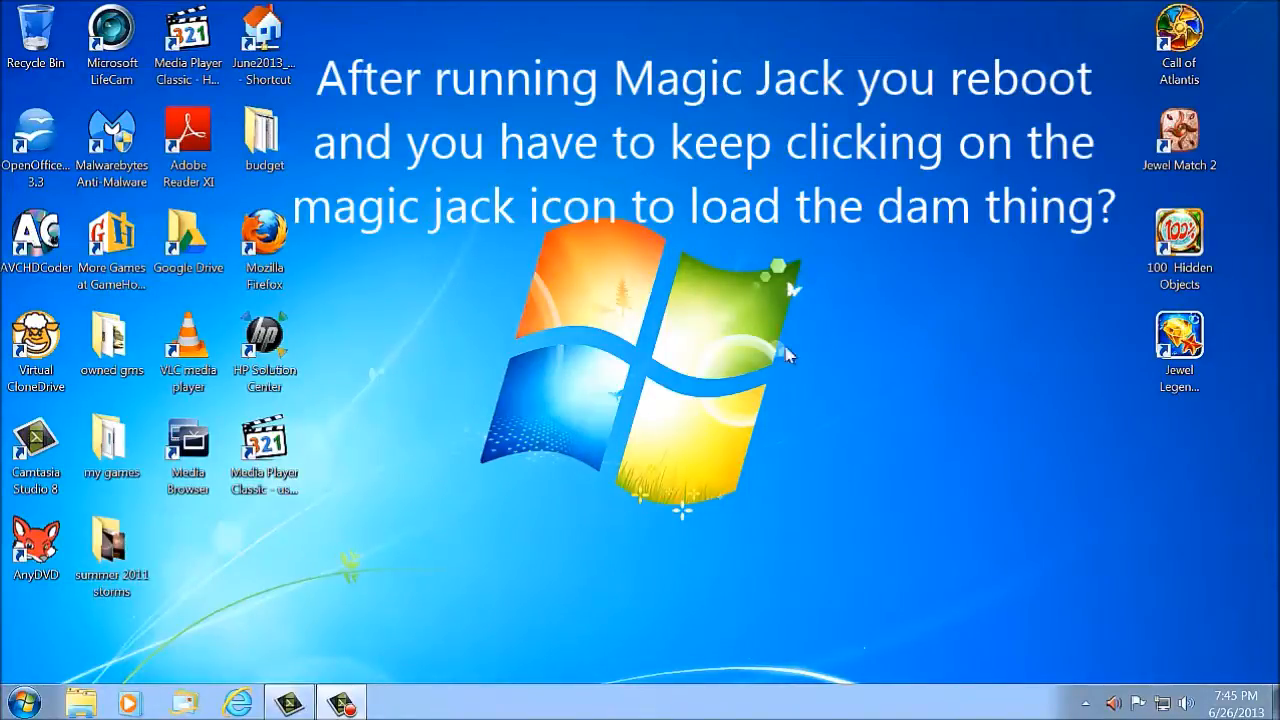
pyautogui.moveTo(572, 604)
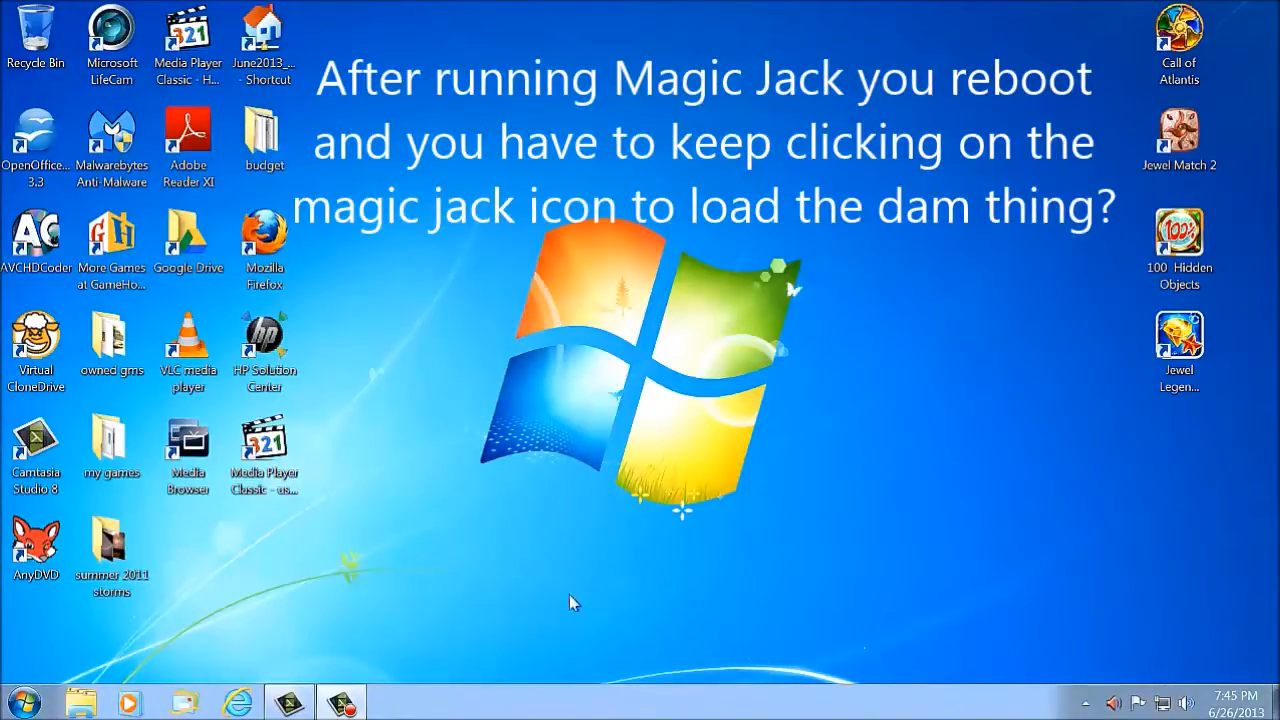
pyautogui.moveTo(244, 556)
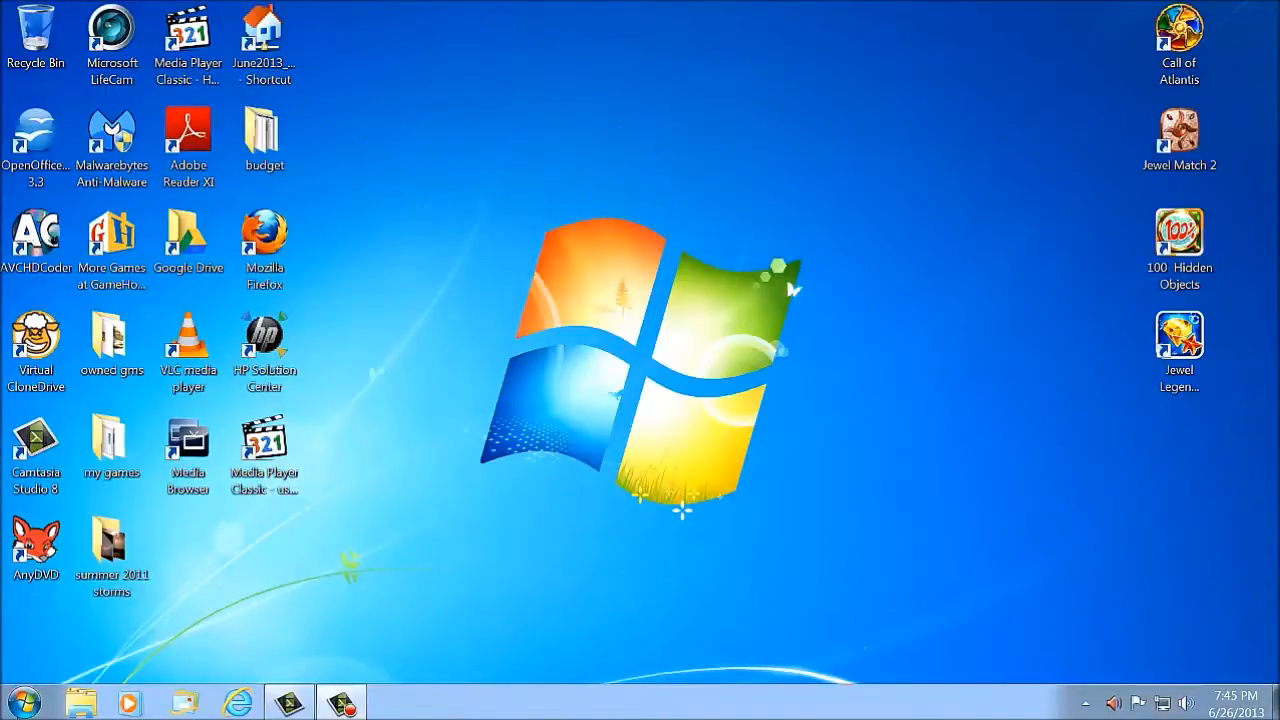
# - Browse All Programs and expand the Startup folder to see its logon items
pyautogui.click(24, 700)
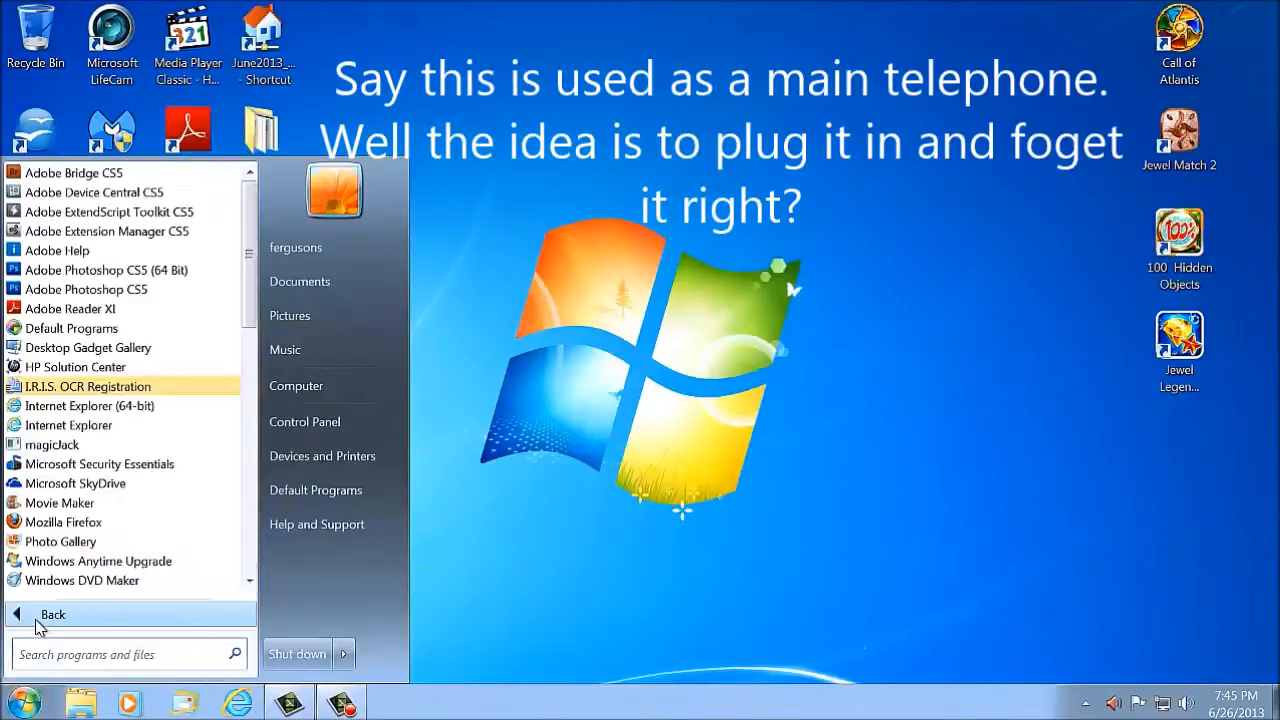
pyautogui.scroll(-3)
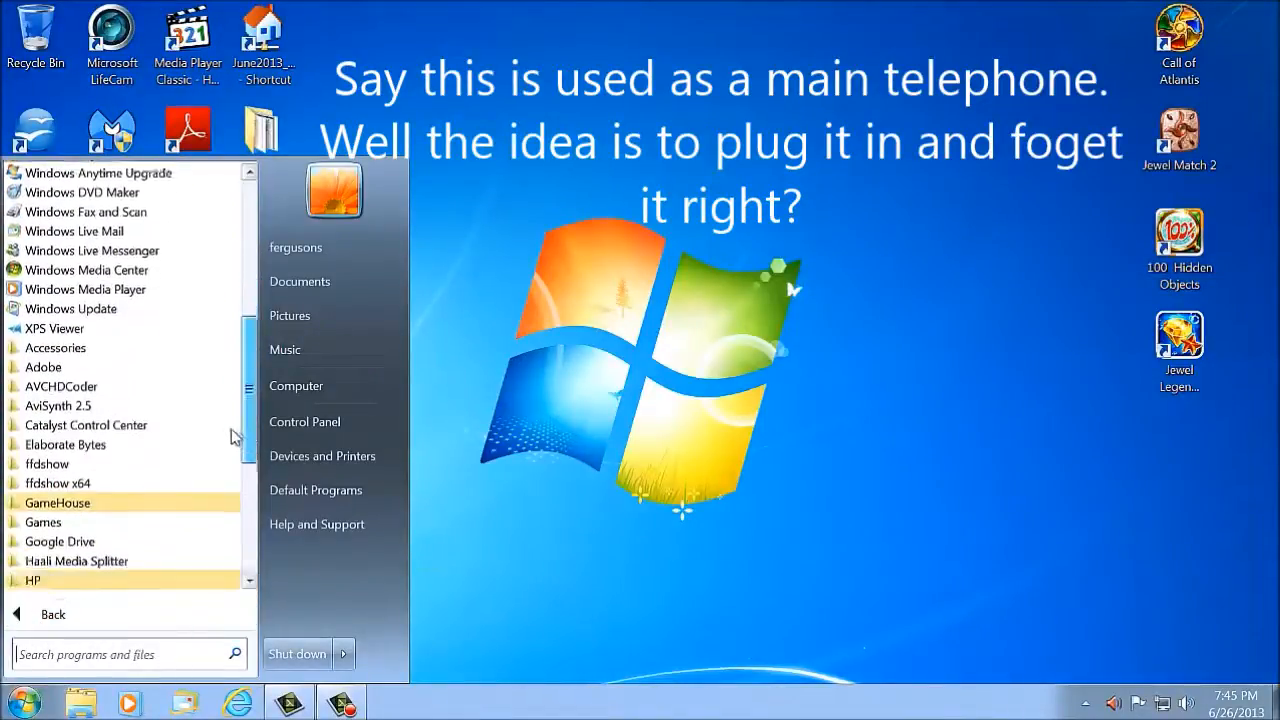
pyautogui.scroll(-3)
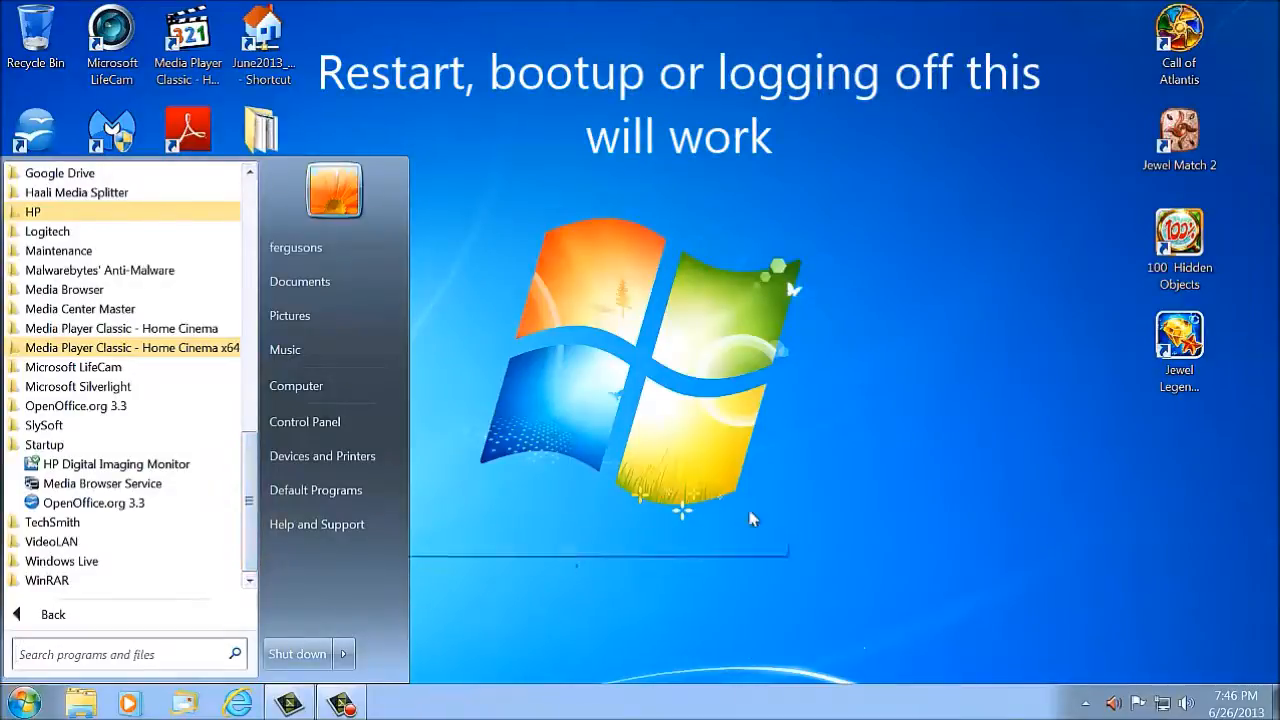
pyautogui.moveTo(808, 368)
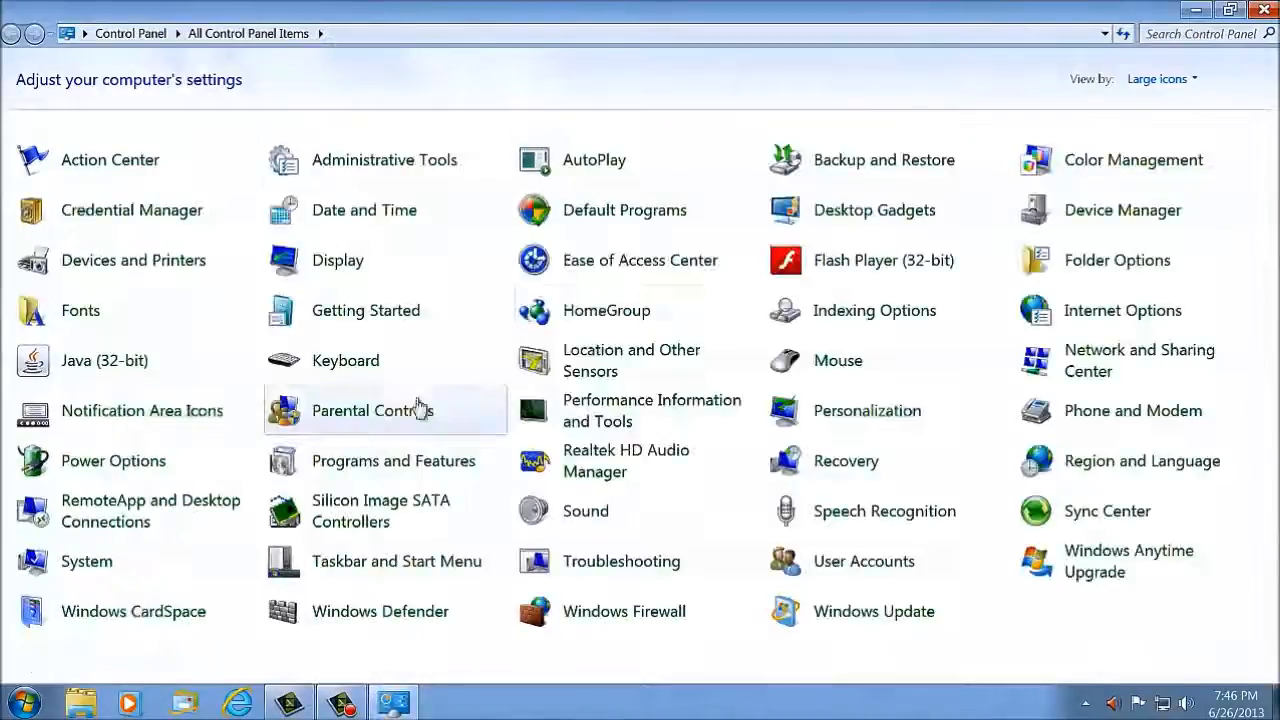
pyautogui.moveTo(384, 160)
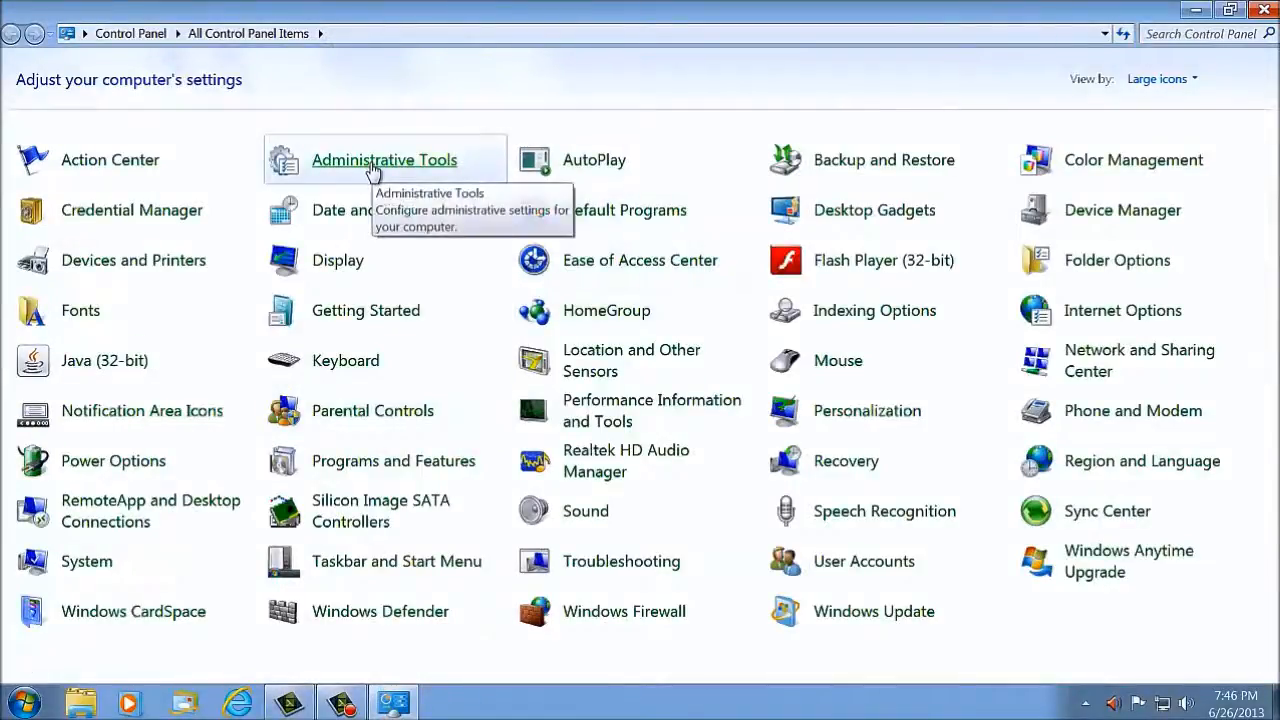
# - Open Administrative Tools and pick out the Task Scheduler shortcut
pyautogui.doubleClick(384, 160)
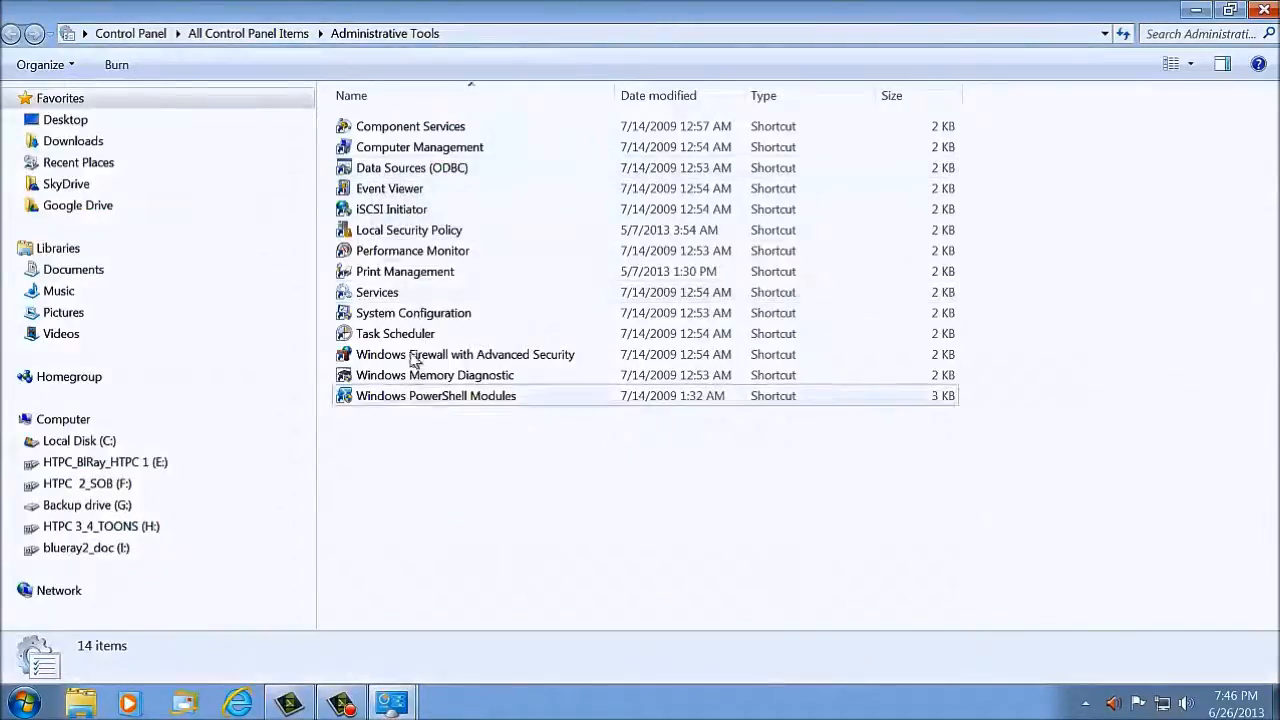
pyautogui.click(396, 332)
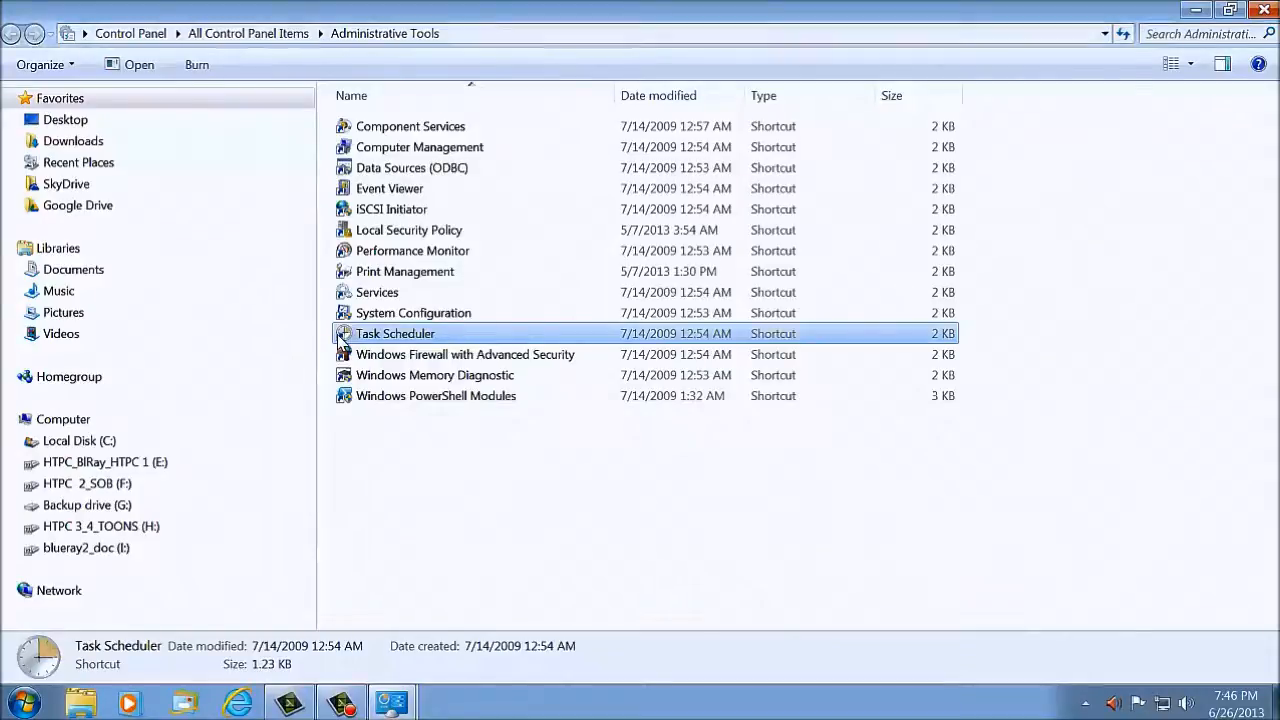
# - Launch Task Scheduler, list the task library and select the magic jack task
pyautogui.doubleClick(396, 332)
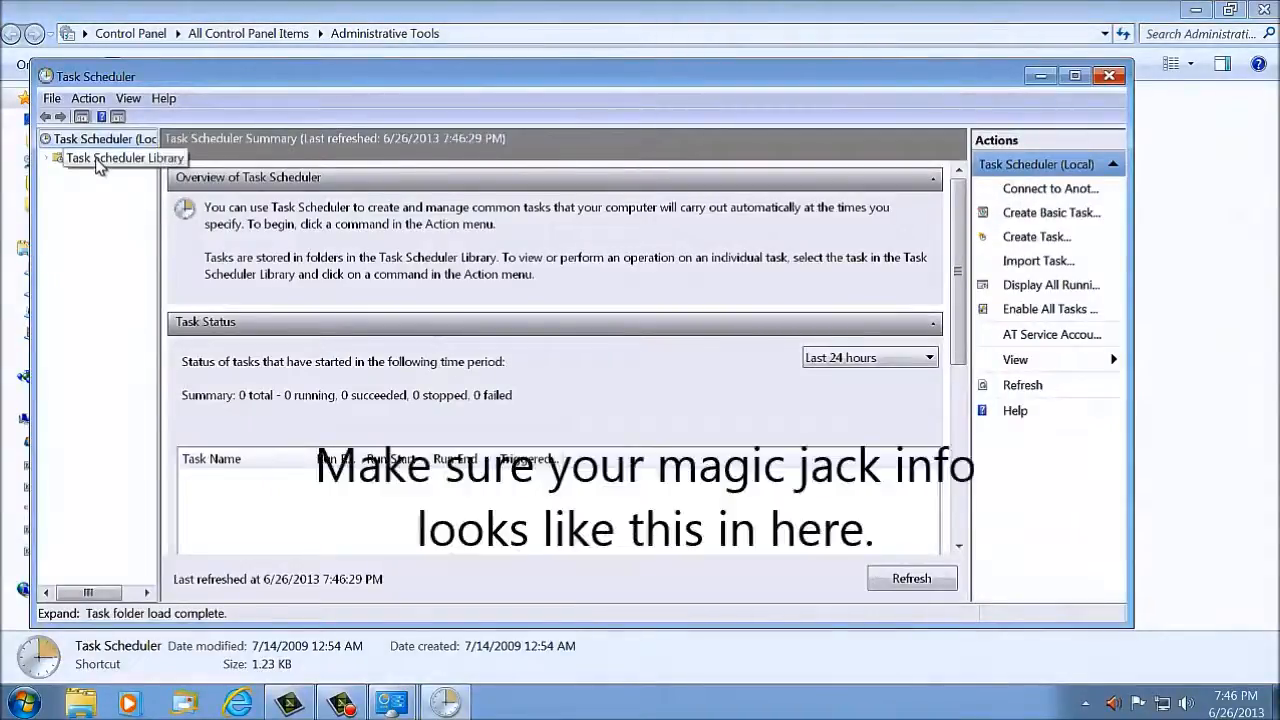
pyautogui.click(124, 158)
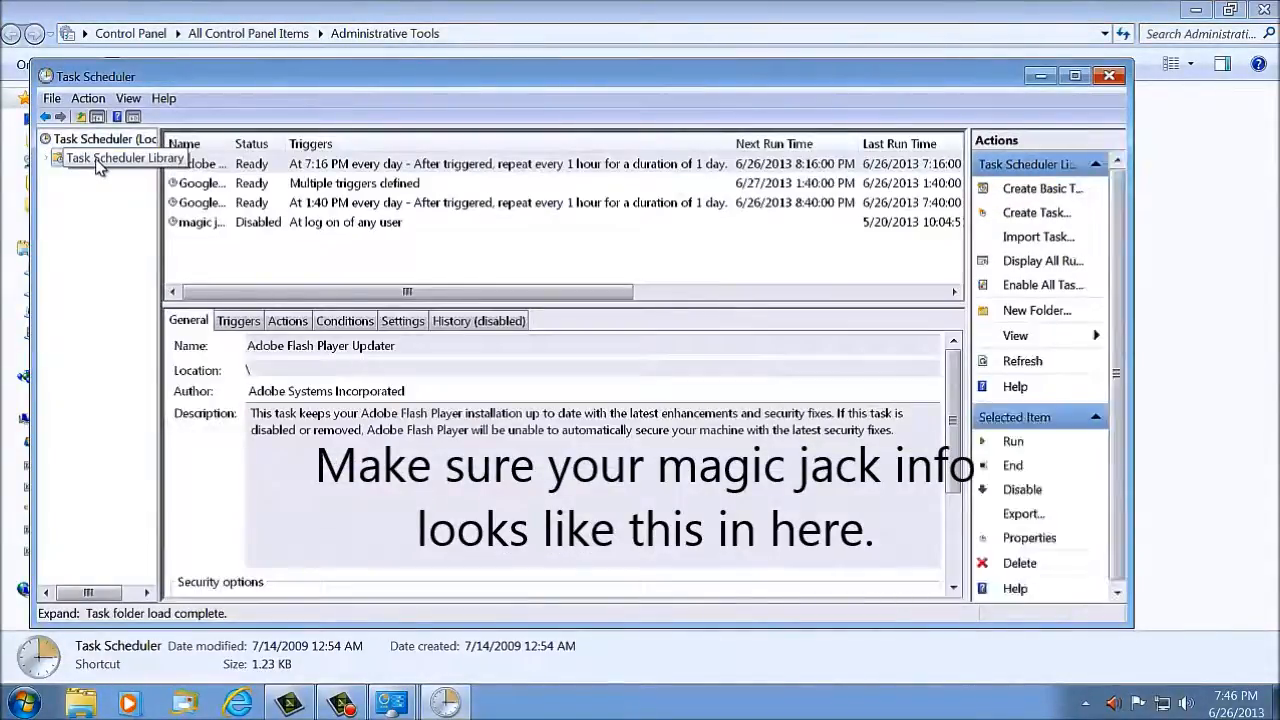
pyautogui.click(200, 222)
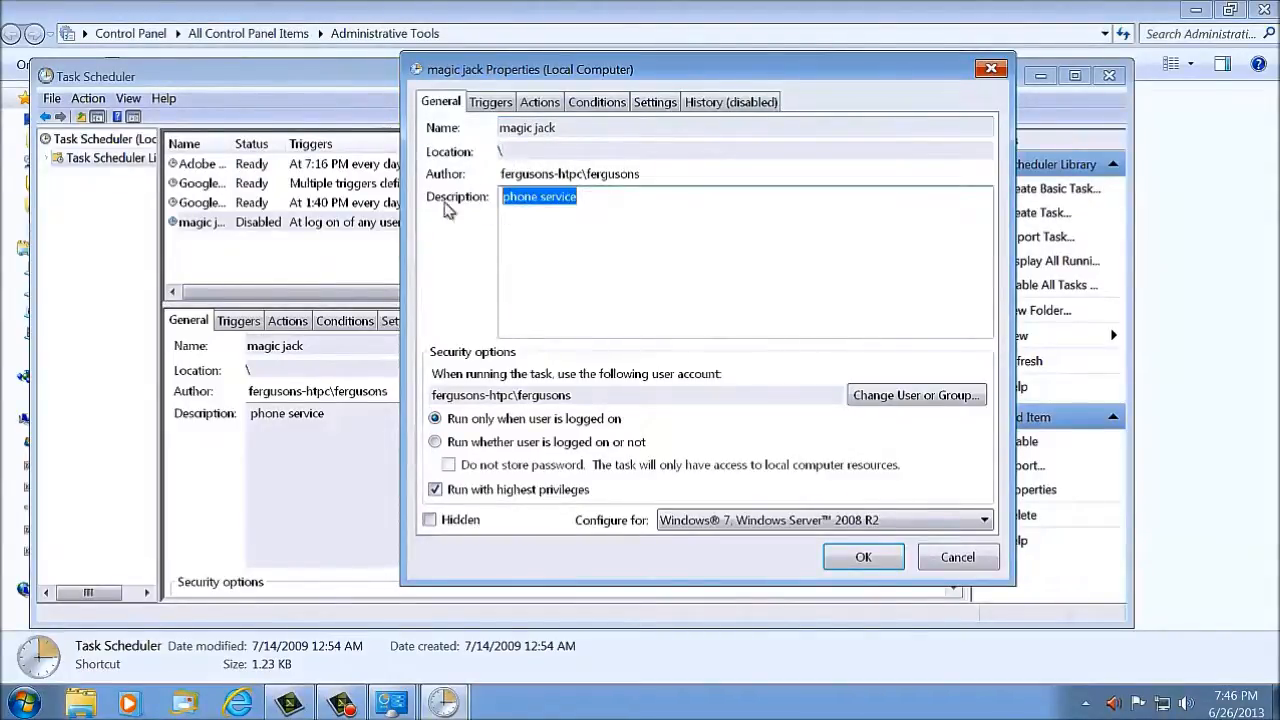
pyautogui.moveTo(512, 388)
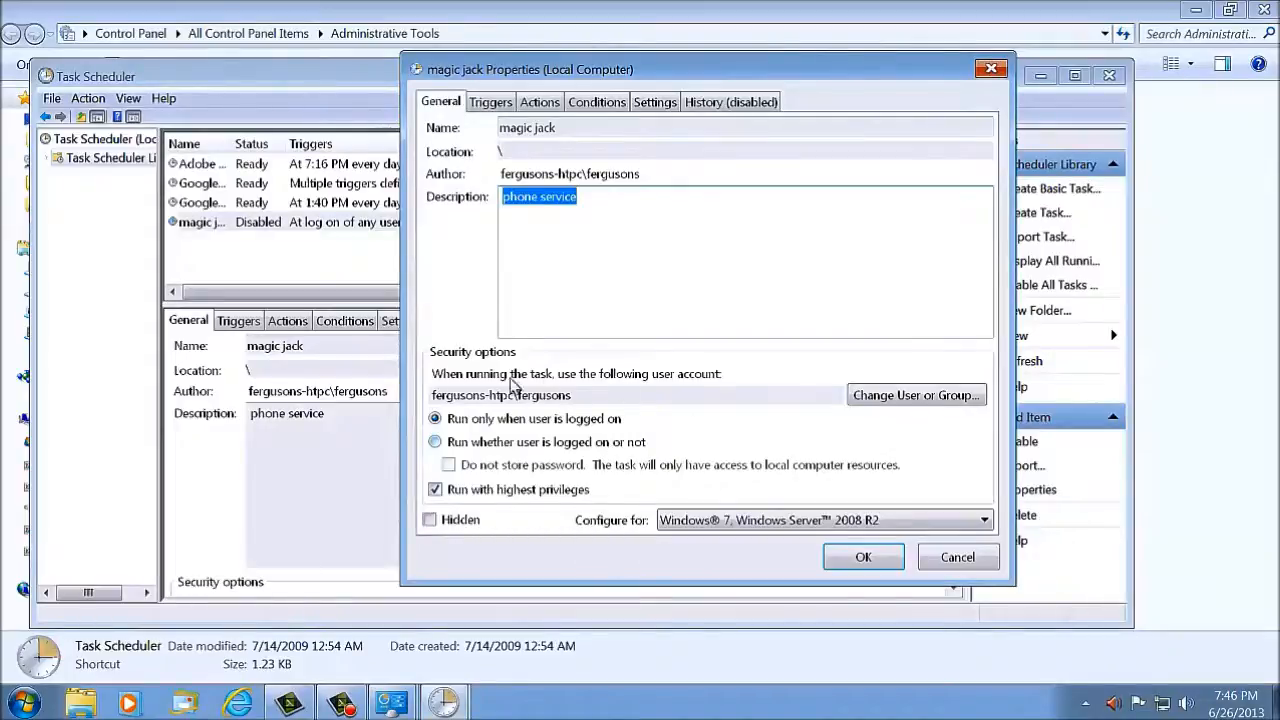
pyautogui.moveTo(650, 392)
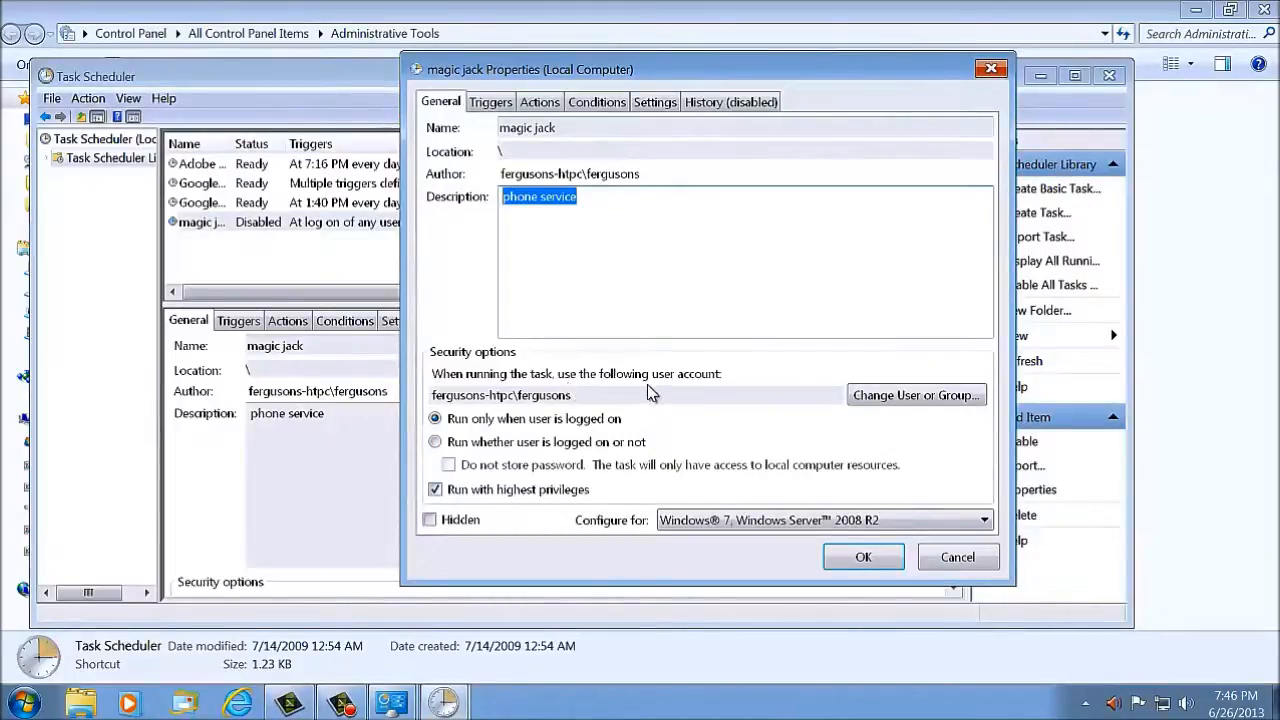
pyautogui.moveTo(396, 408)
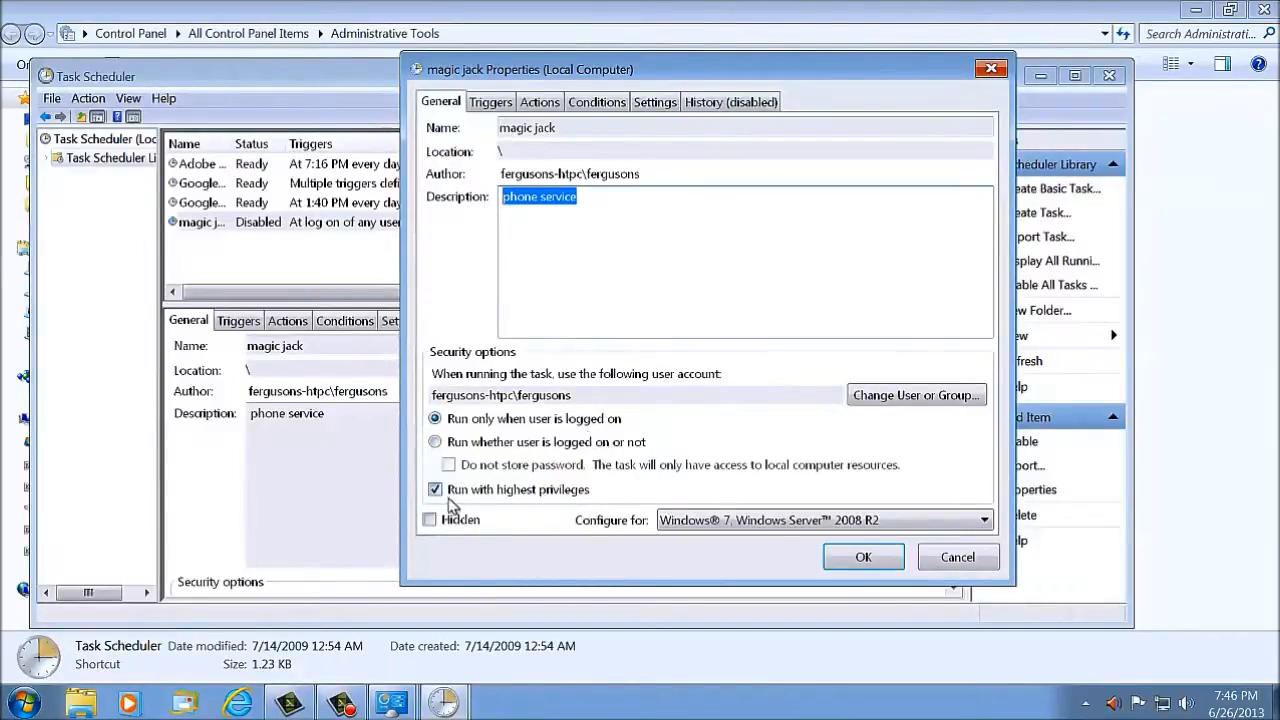
pyautogui.moveTo(584, 512)
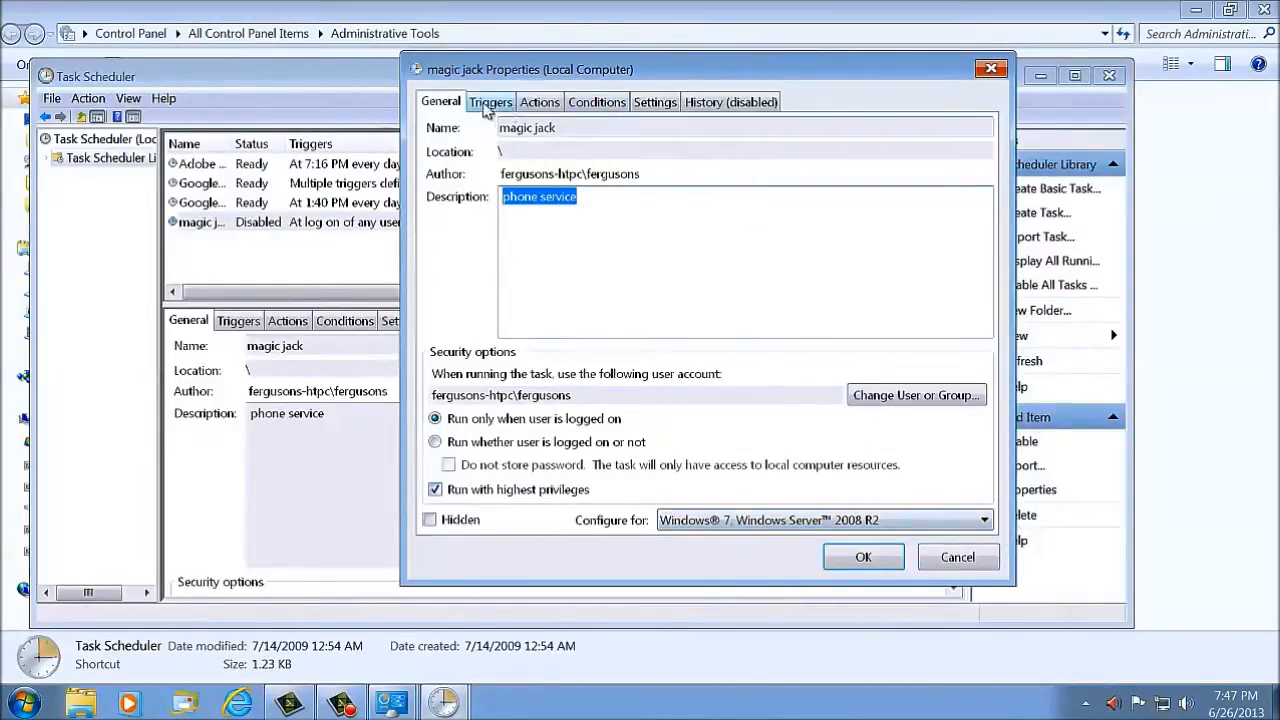
# - Review the magic jack task's At log on trigger and close its editor
pyautogui.click(490, 100)
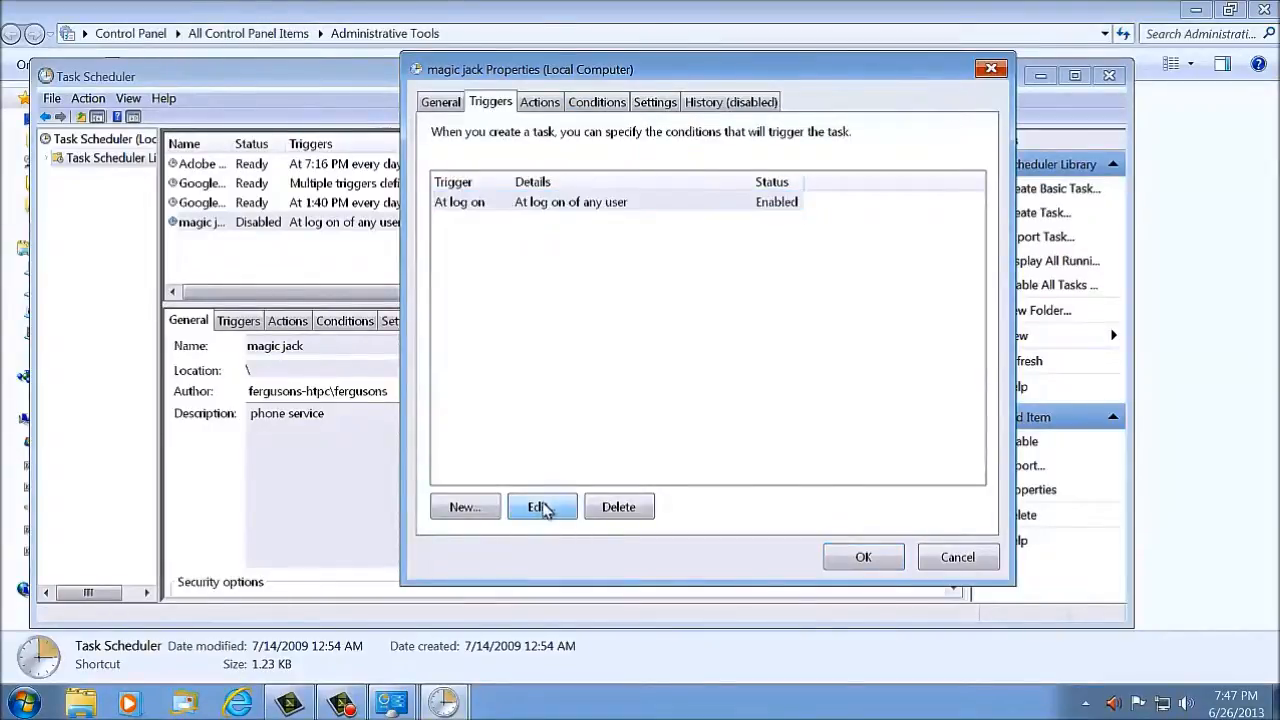
pyautogui.click(542, 508)
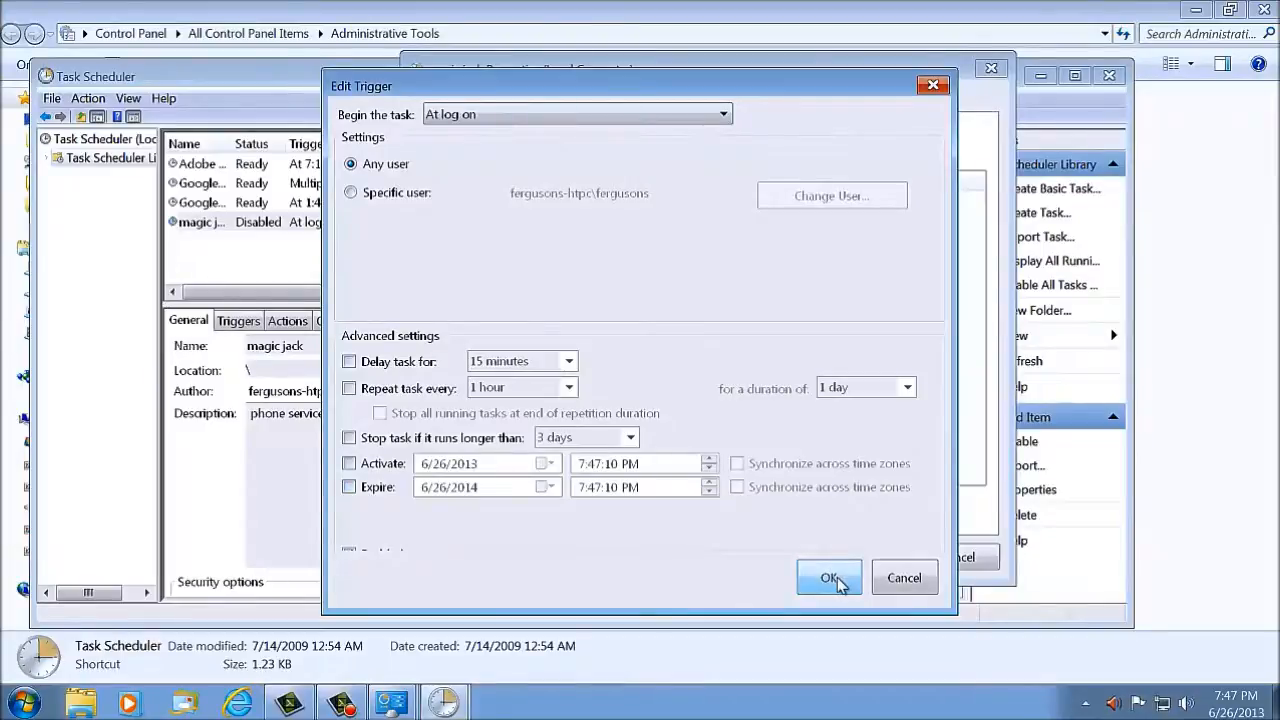
pyautogui.click(828, 578)
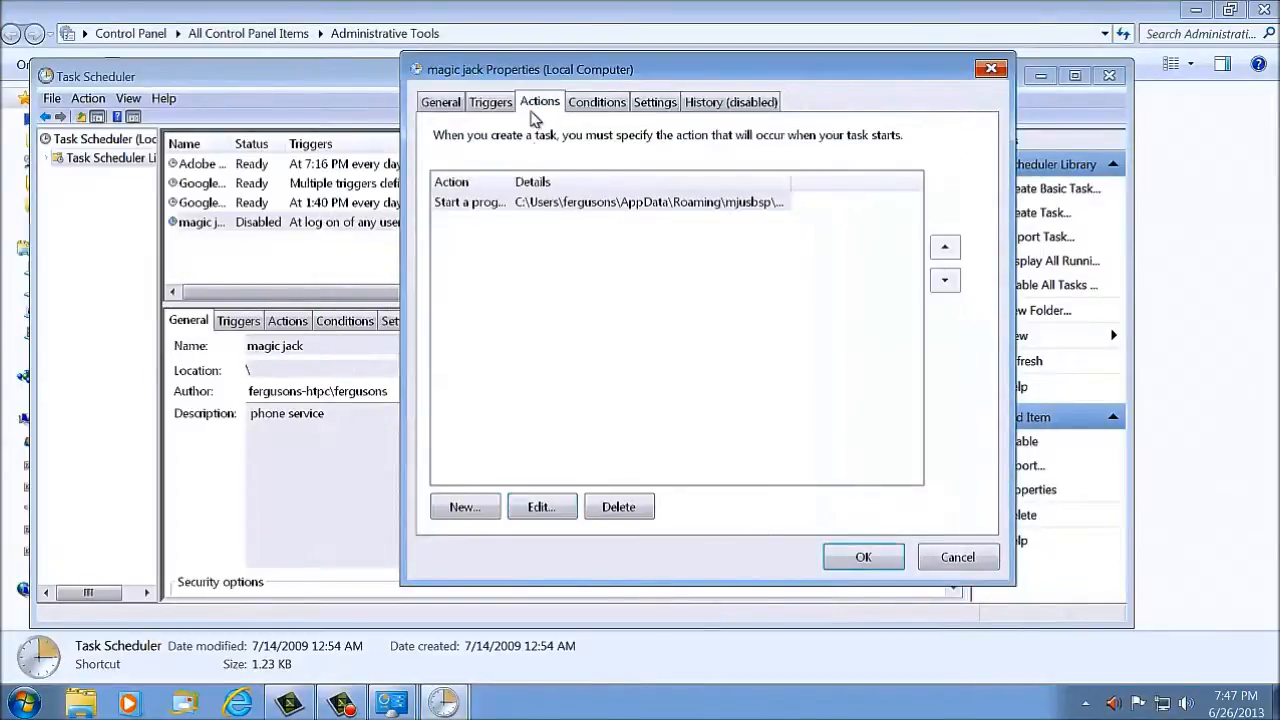
# - Inspect the action's program path, highlighting AppData in mjusbsp\magicJackLoader.exe
pyautogui.click(540, 506)
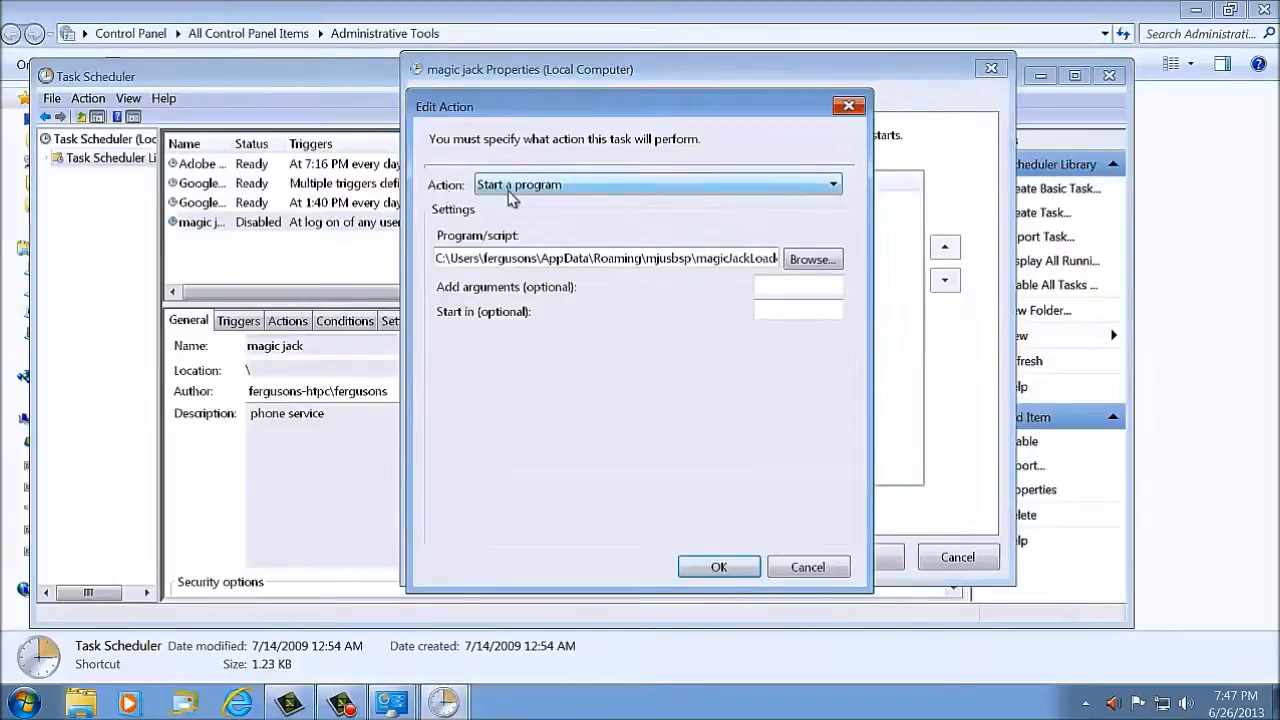
pyautogui.click(460, 258)
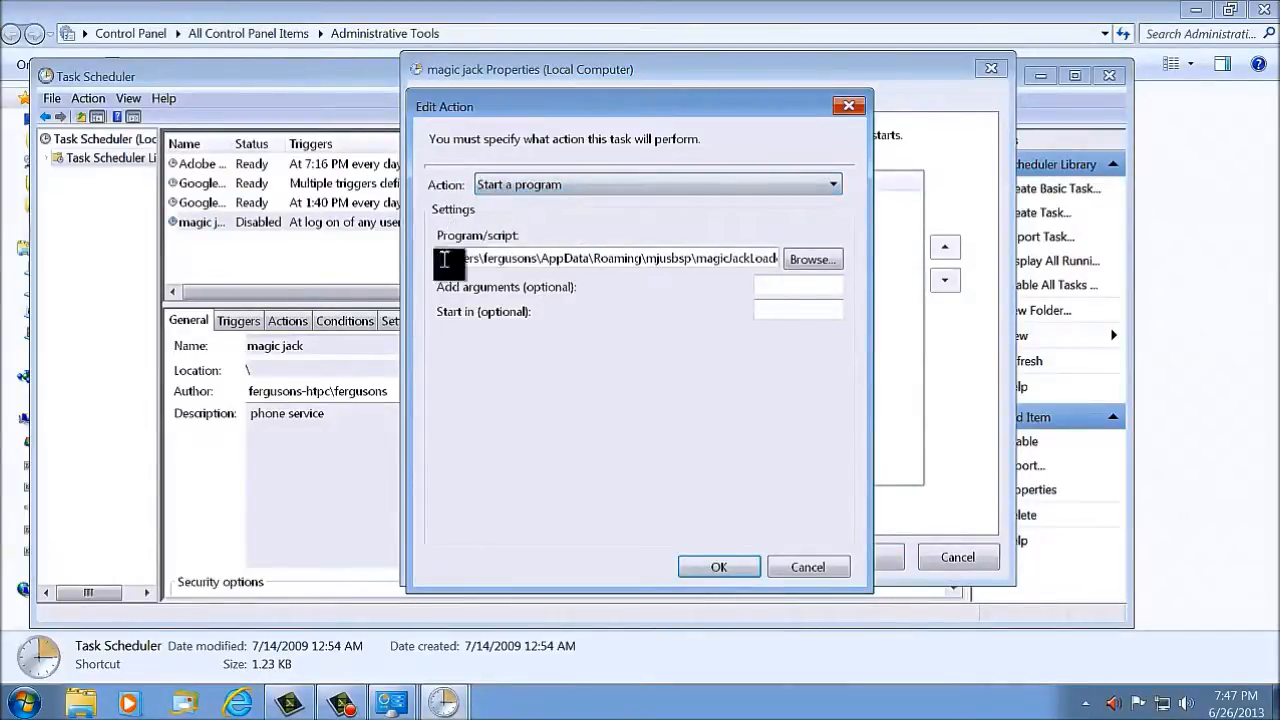
pyautogui.tripleClick(604, 258)
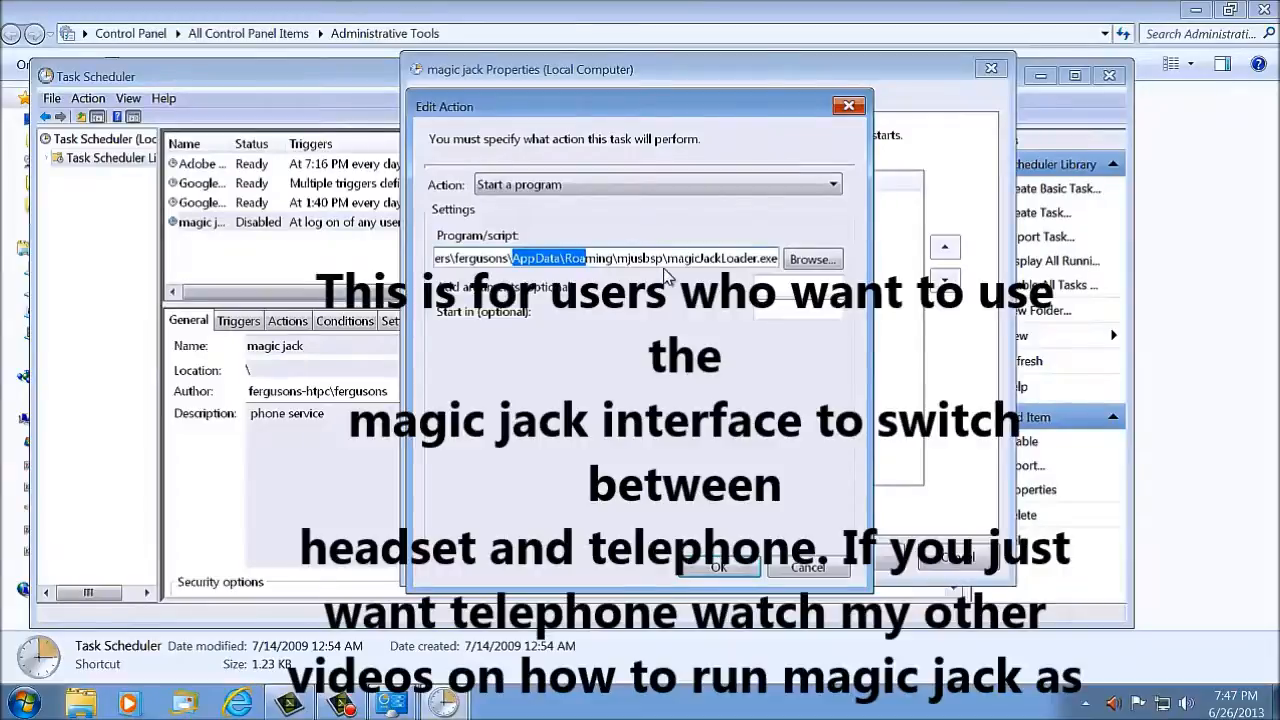
pyautogui.moveTo(716, 242)
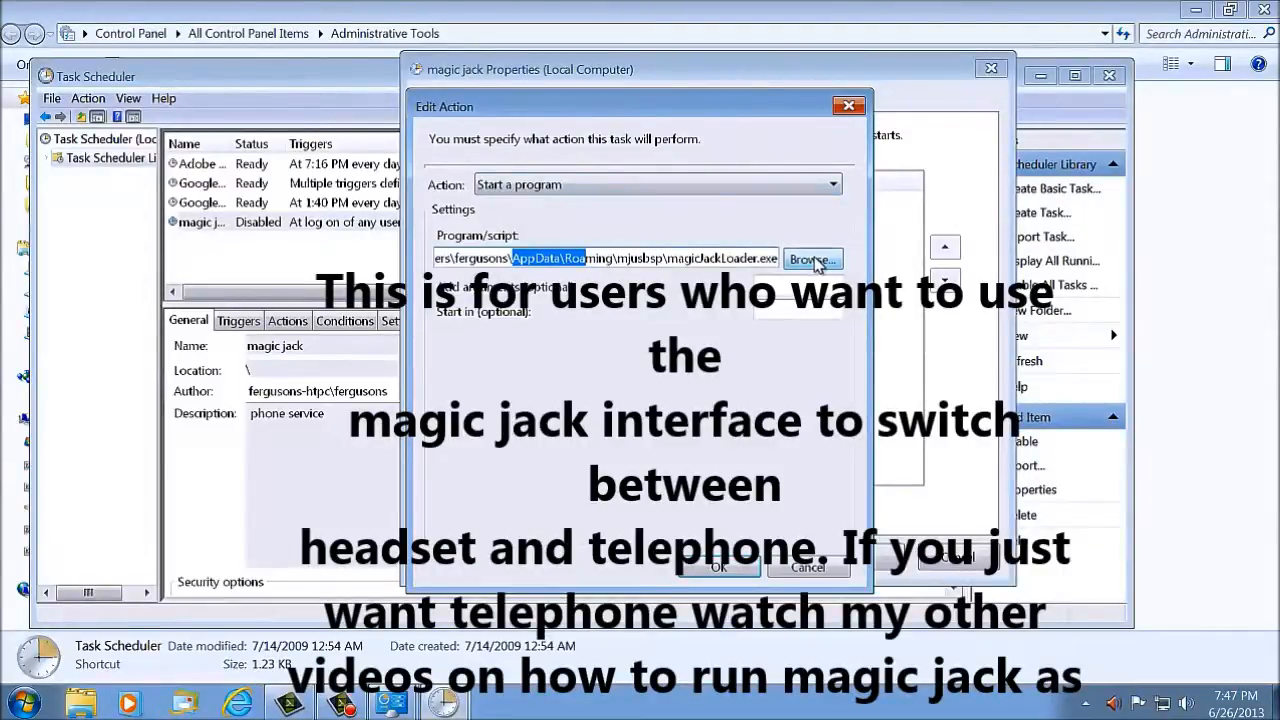
pyautogui.click(812, 260)
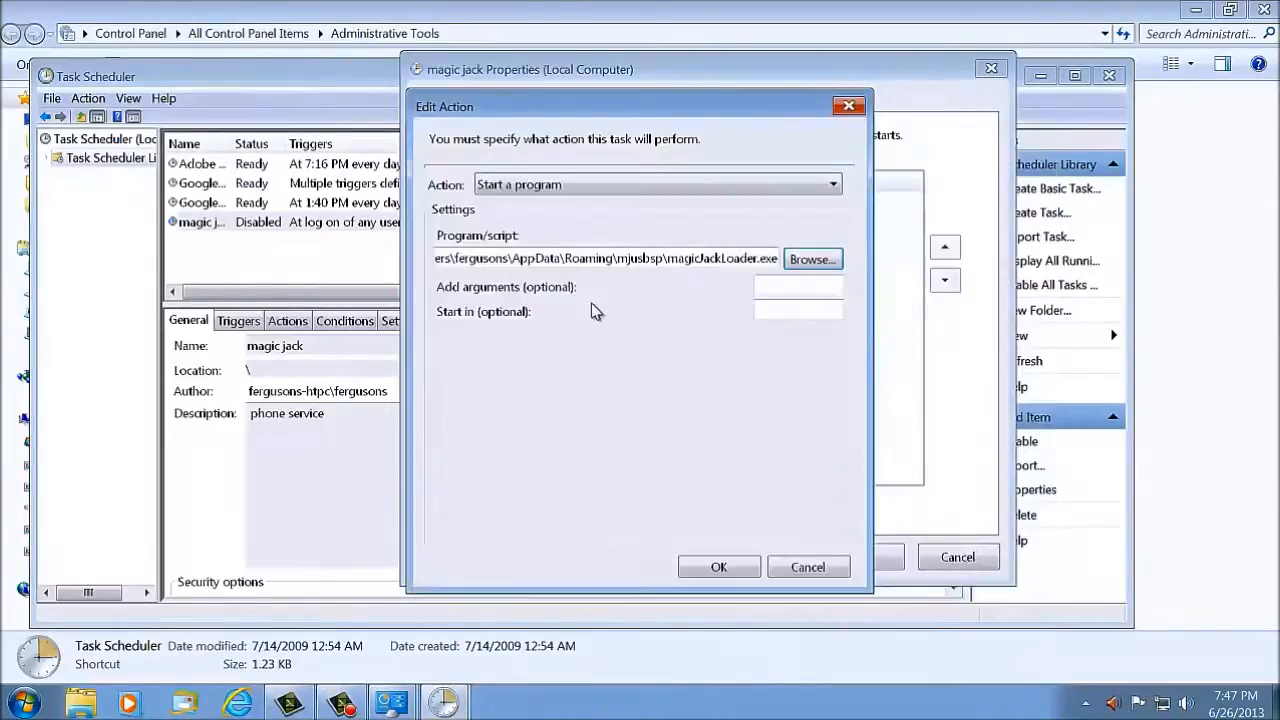
pyautogui.doubleClick(524, 258)
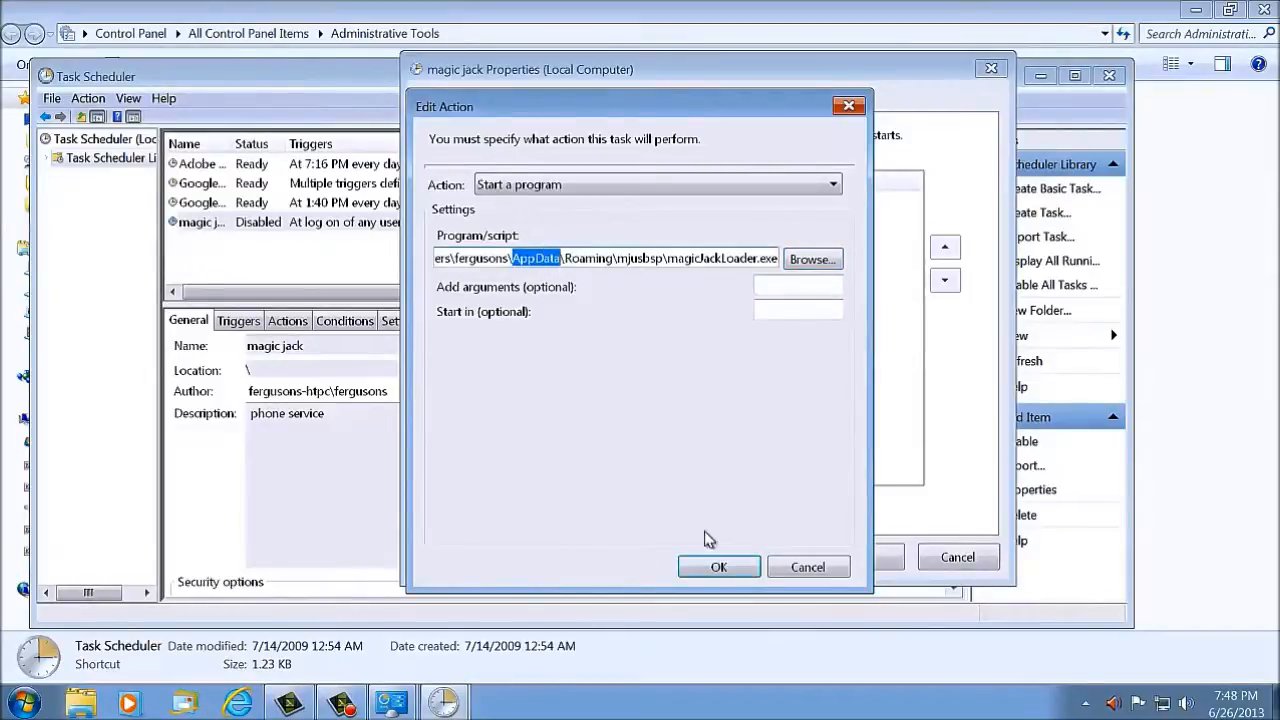
pyautogui.moveTo(608, 424)
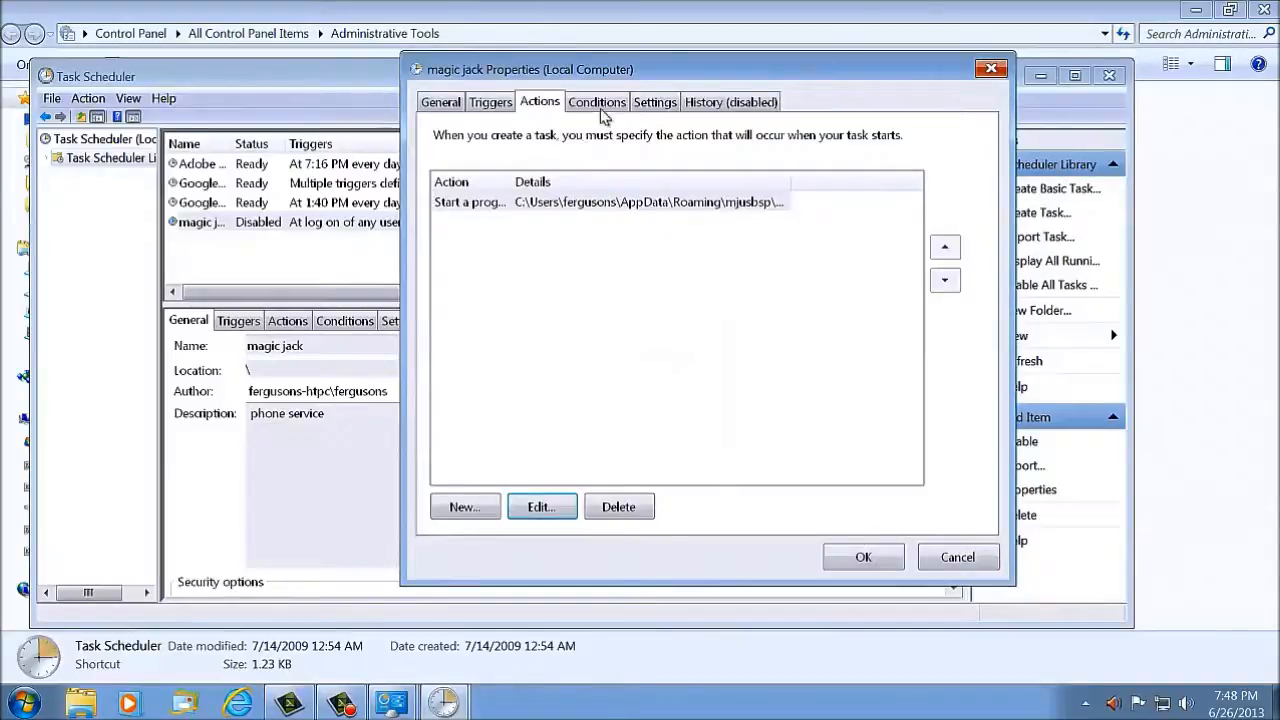
# - Review the Conditions, Settings and History tabs, then close the task properties
pyautogui.click(596, 100)
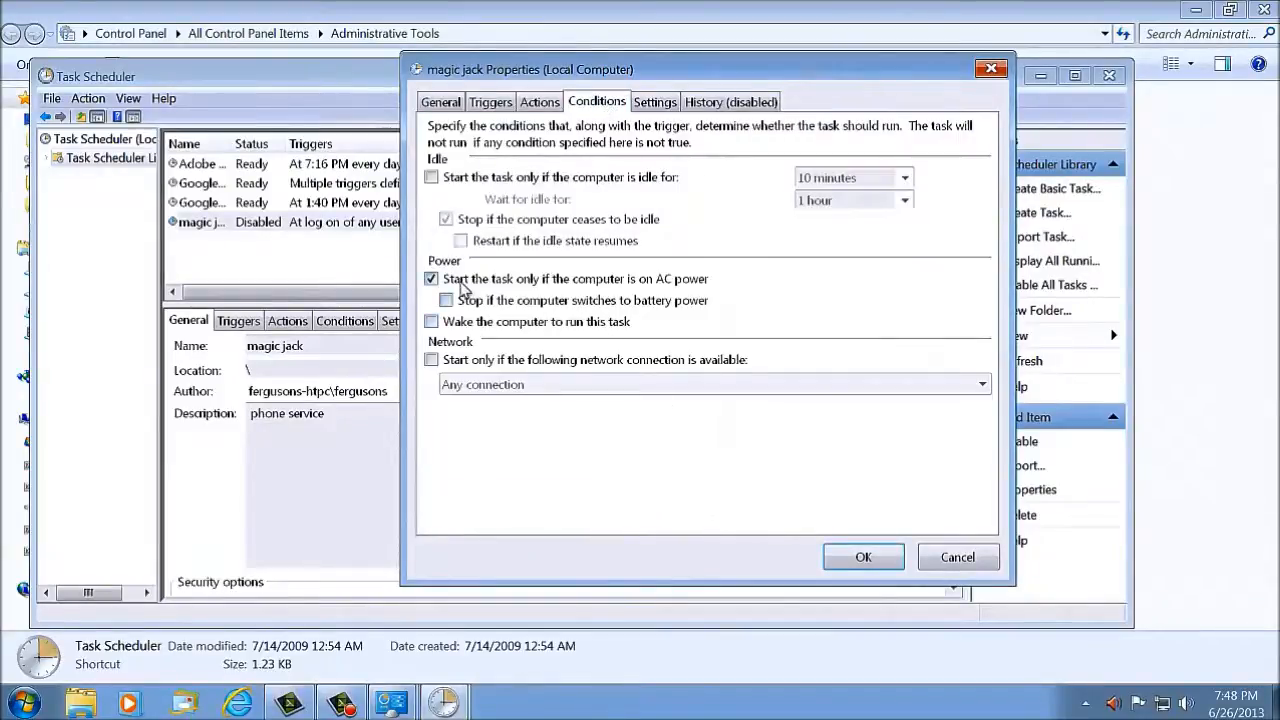
pyautogui.moveTo(578, 296)
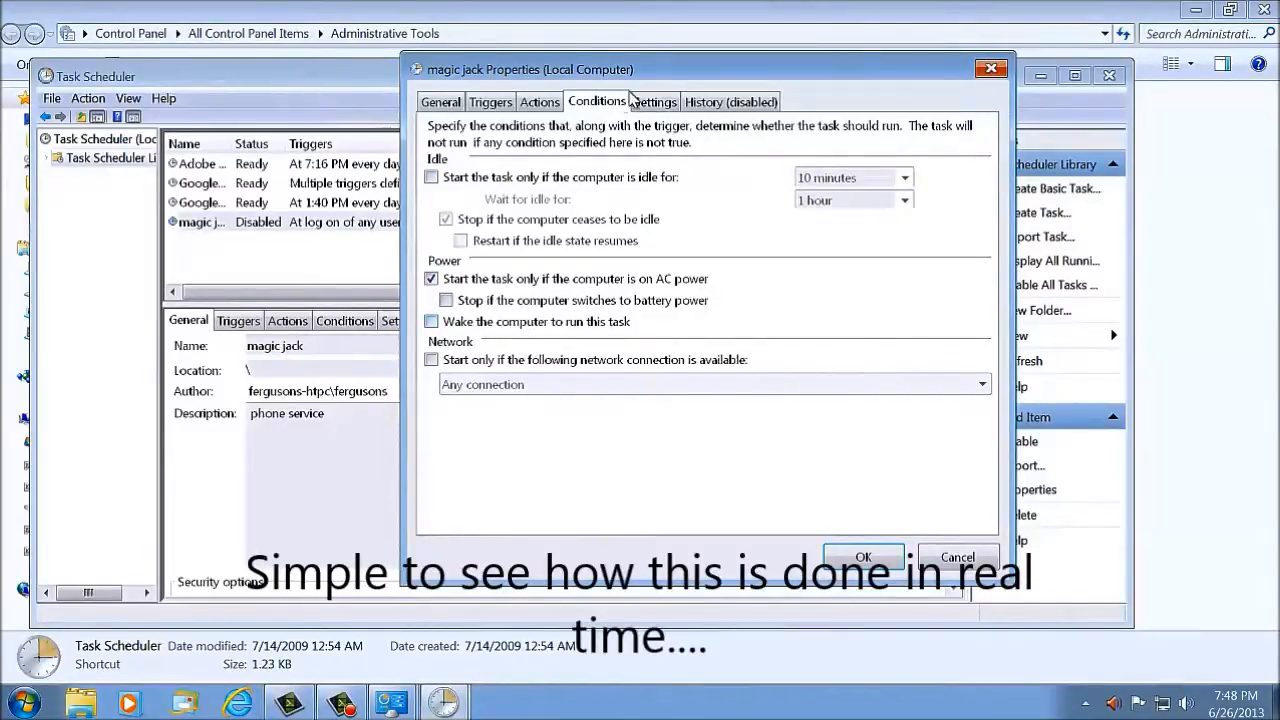
pyautogui.click(654, 100)
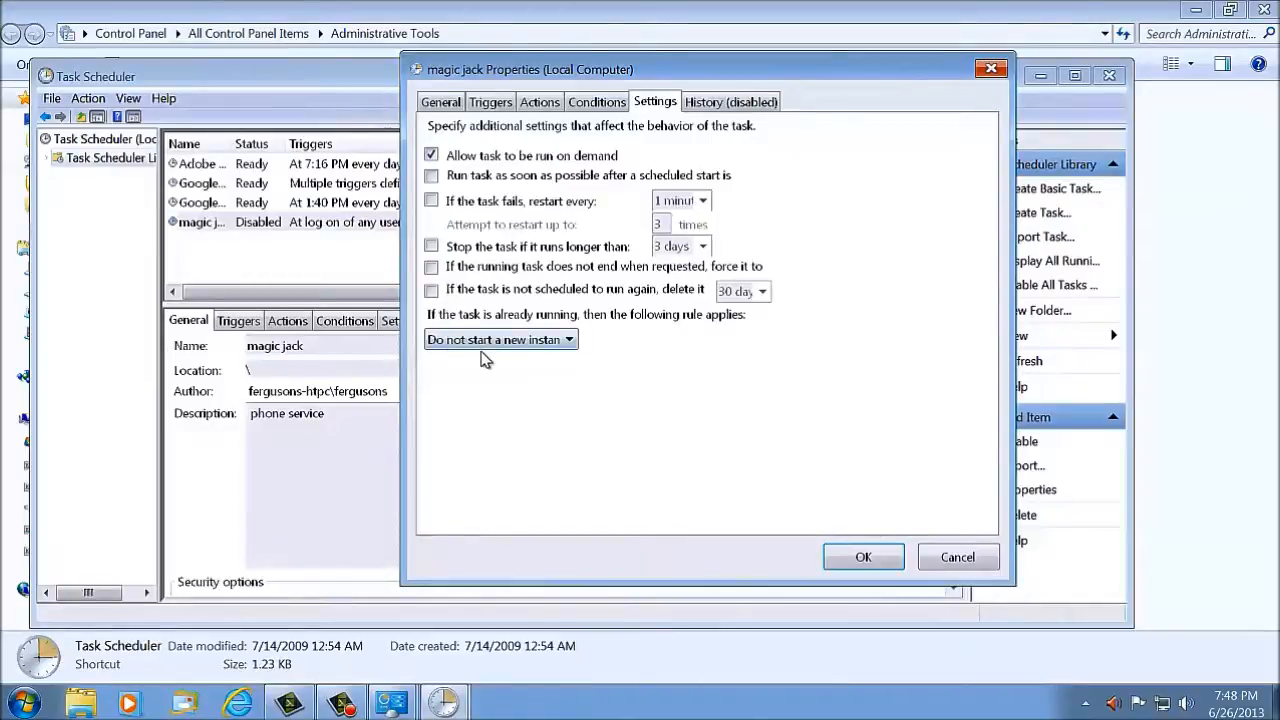
pyautogui.click(730, 100)
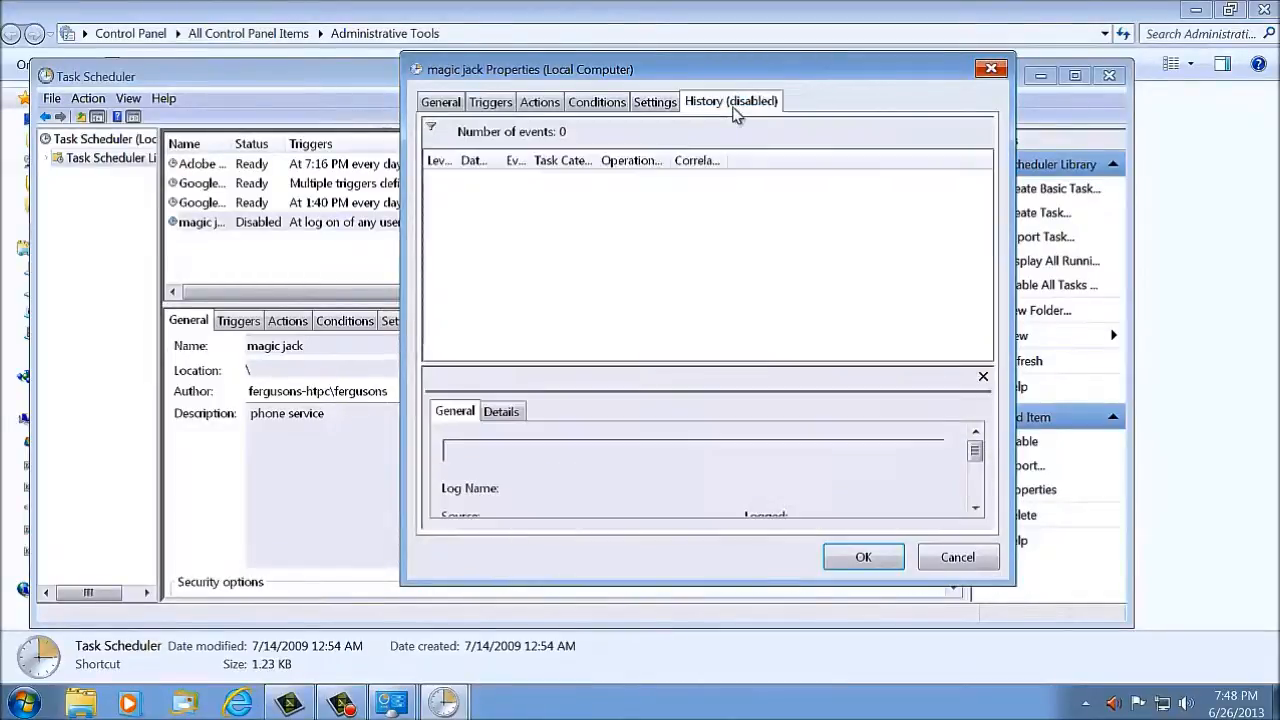
pyautogui.click(440, 100)
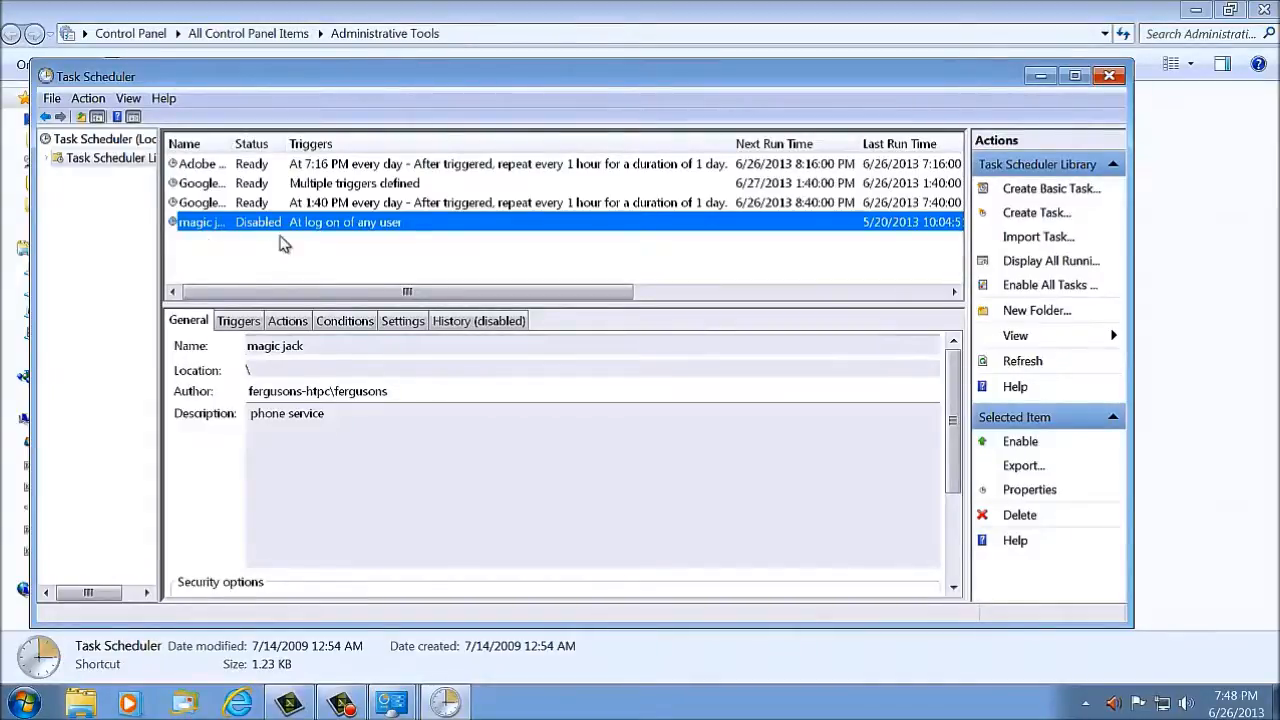
pyautogui.moveTo(350, 240)
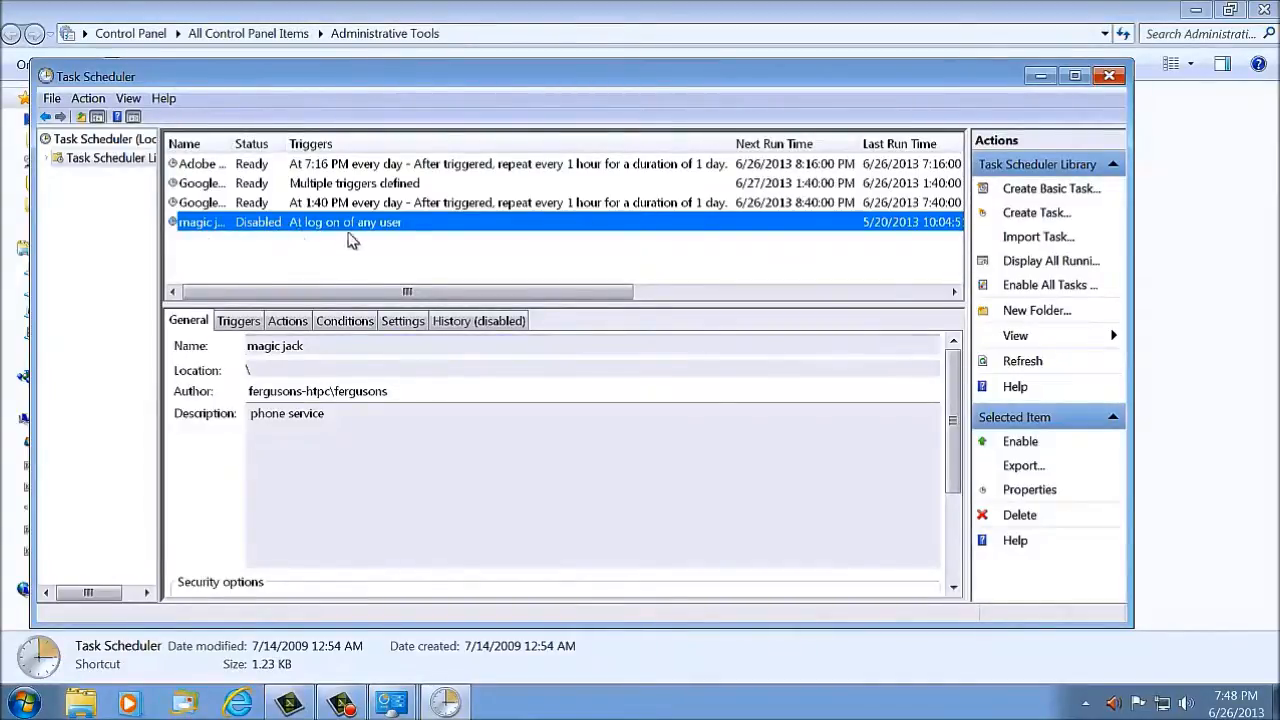
pyautogui.moveTo(336, 252)
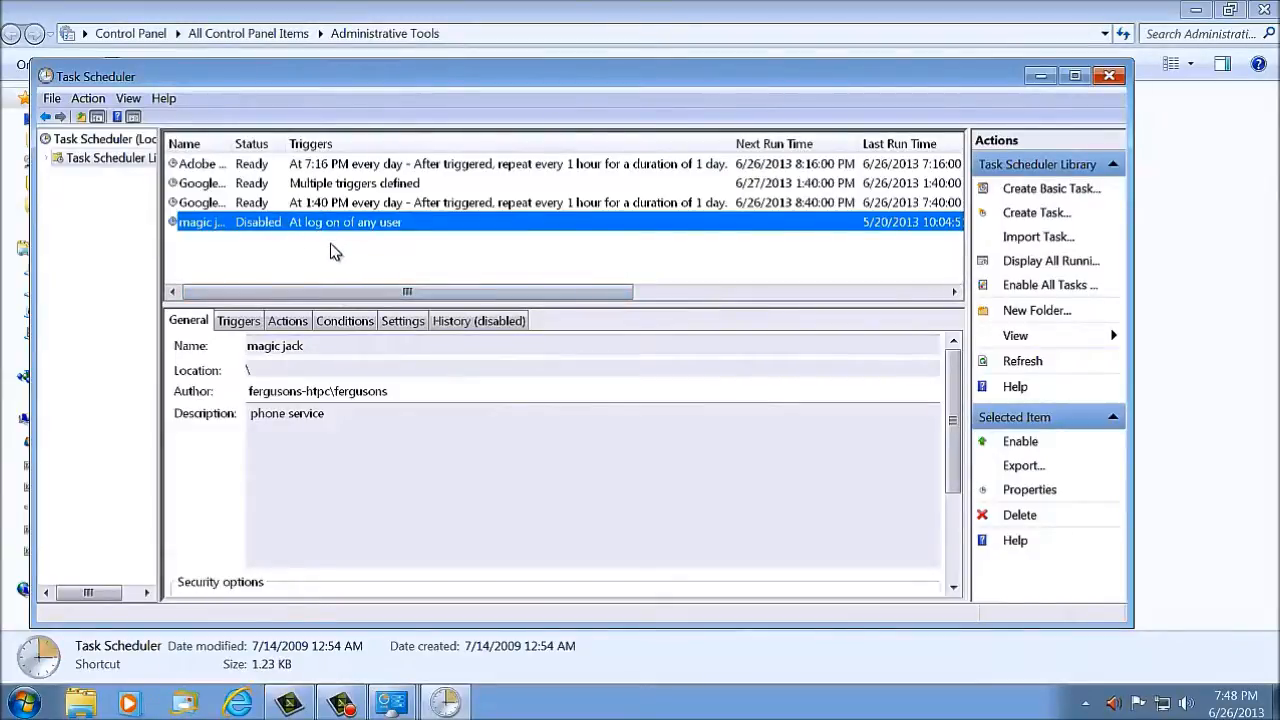
pyautogui.moveTo(864, 204)
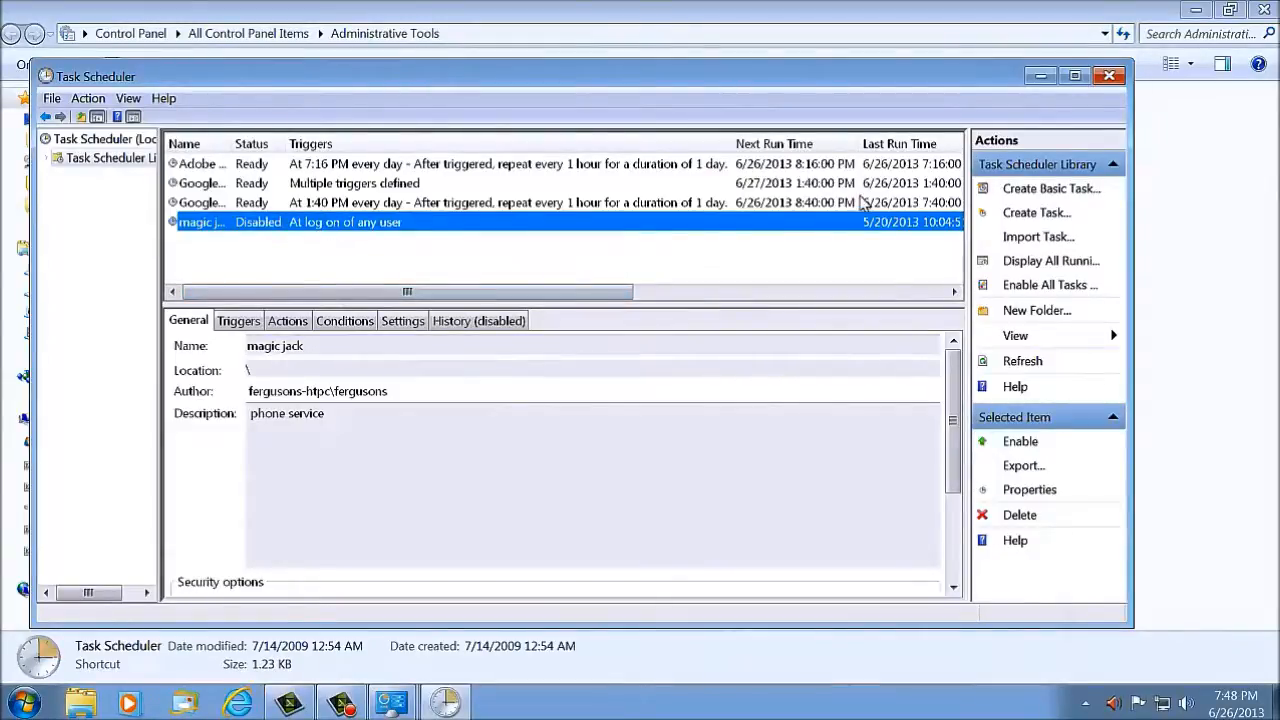
# - Close Task Scheduler and show hidden files, folders and drives in Folder Options
pyautogui.click(1108, 76)
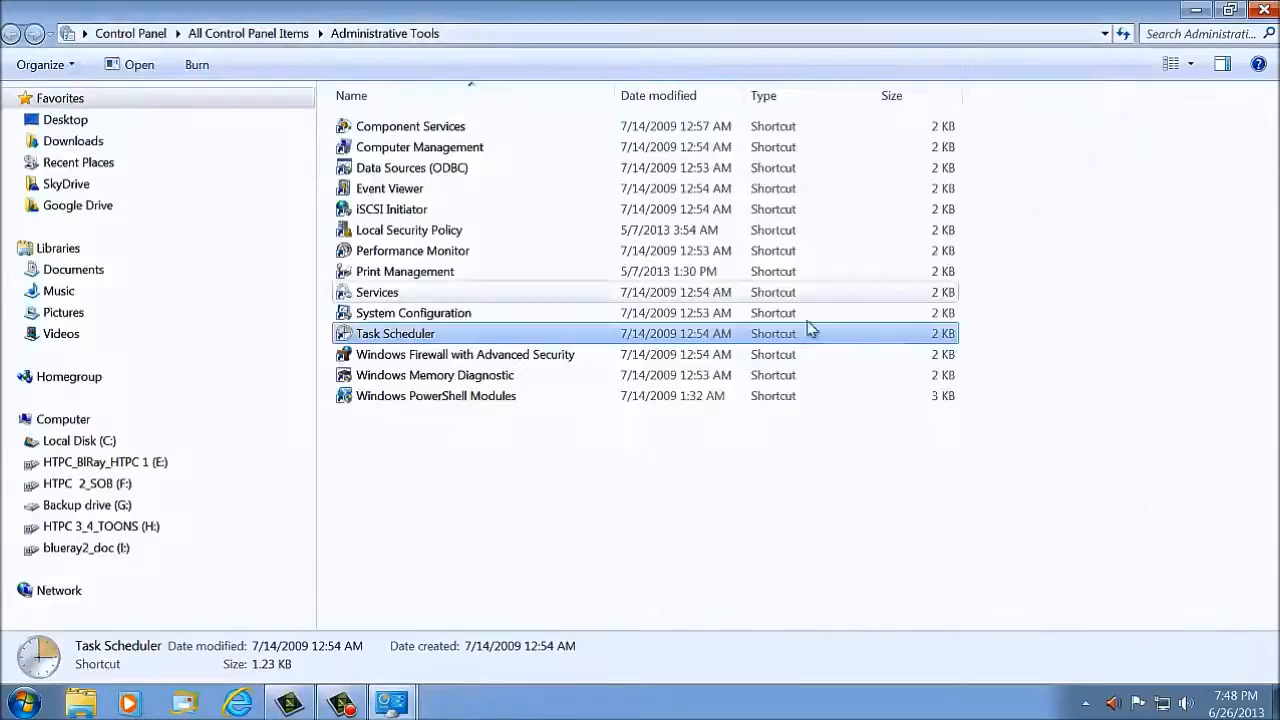
pyautogui.click(248, 32)
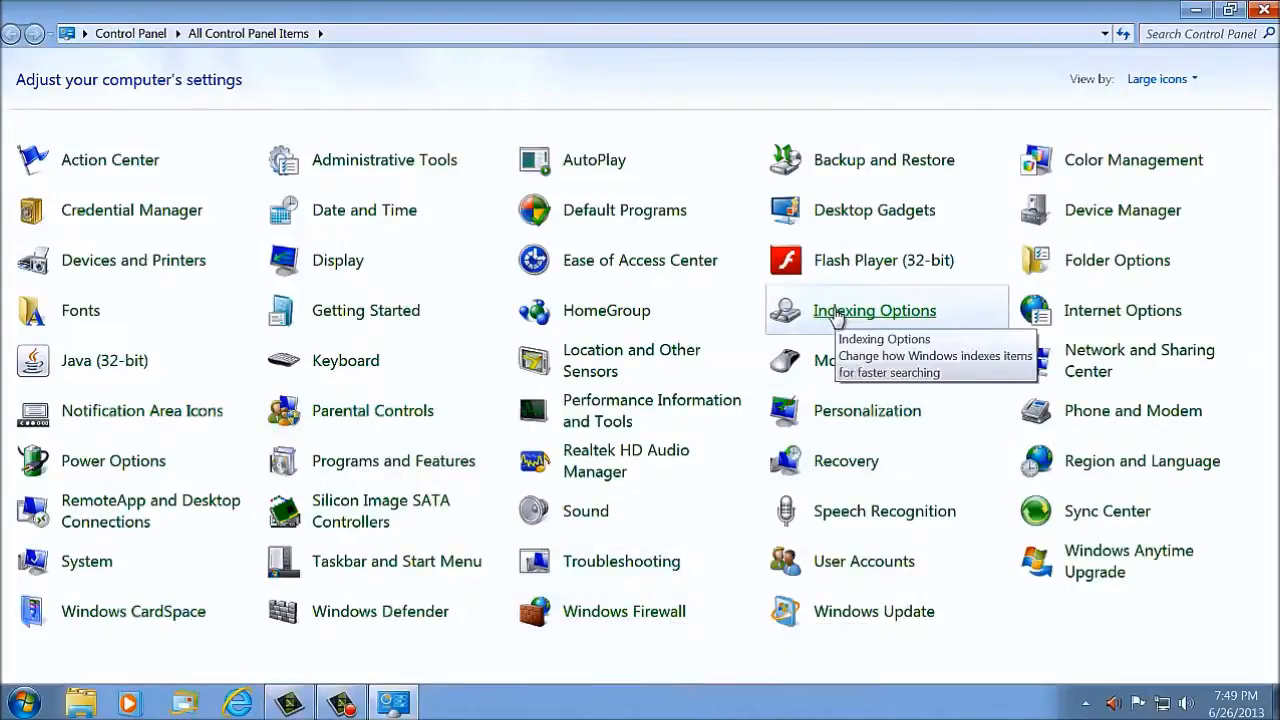
pyautogui.moveTo(1116, 260)
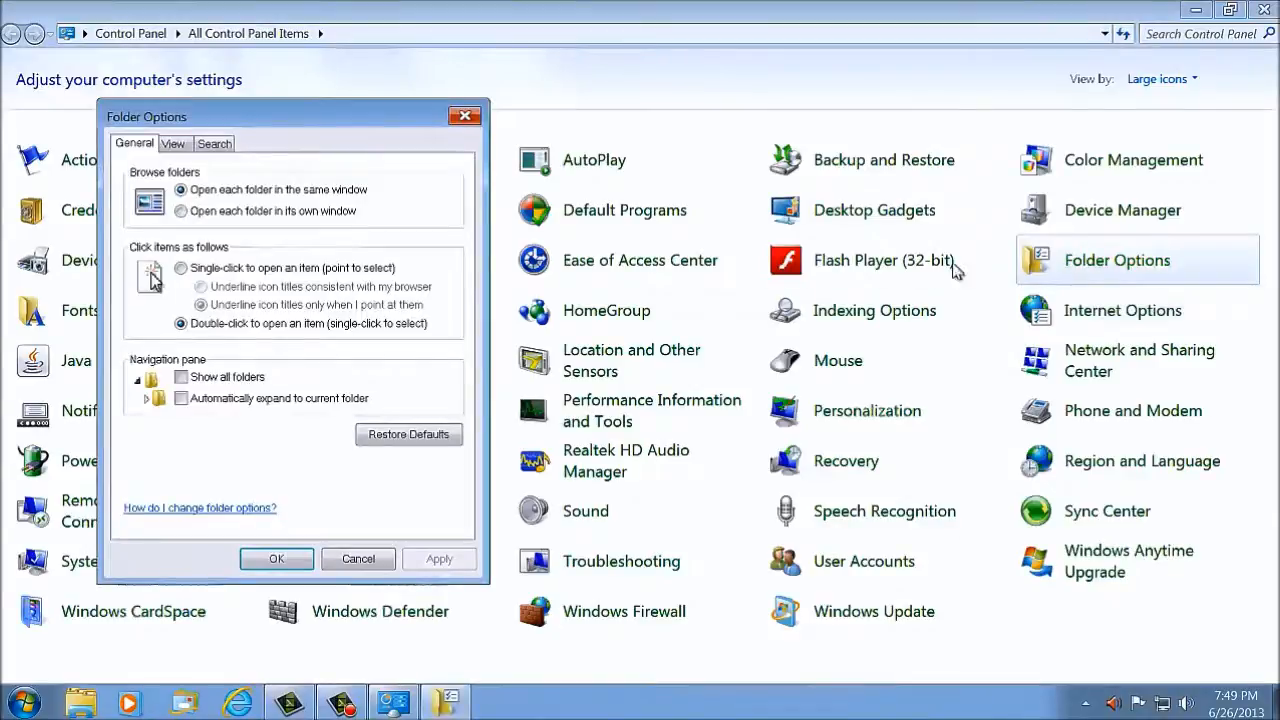
pyautogui.click(172, 144)
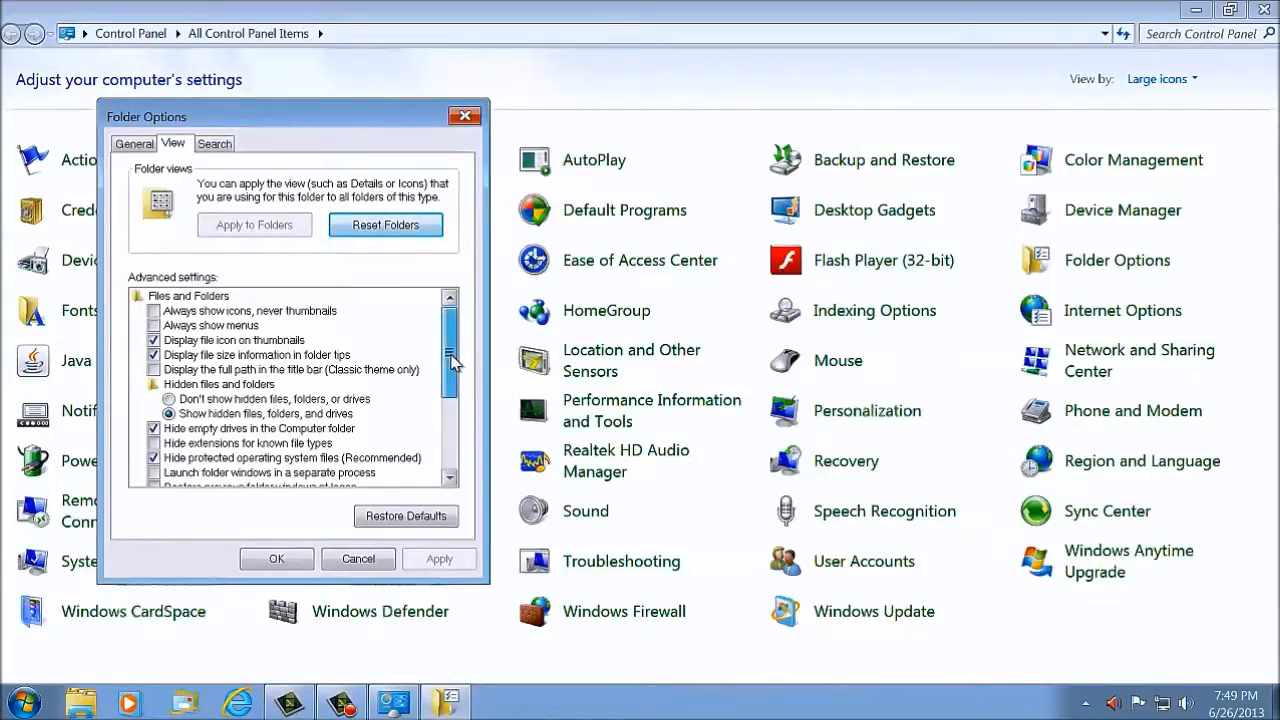
pyautogui.scroll(-3)
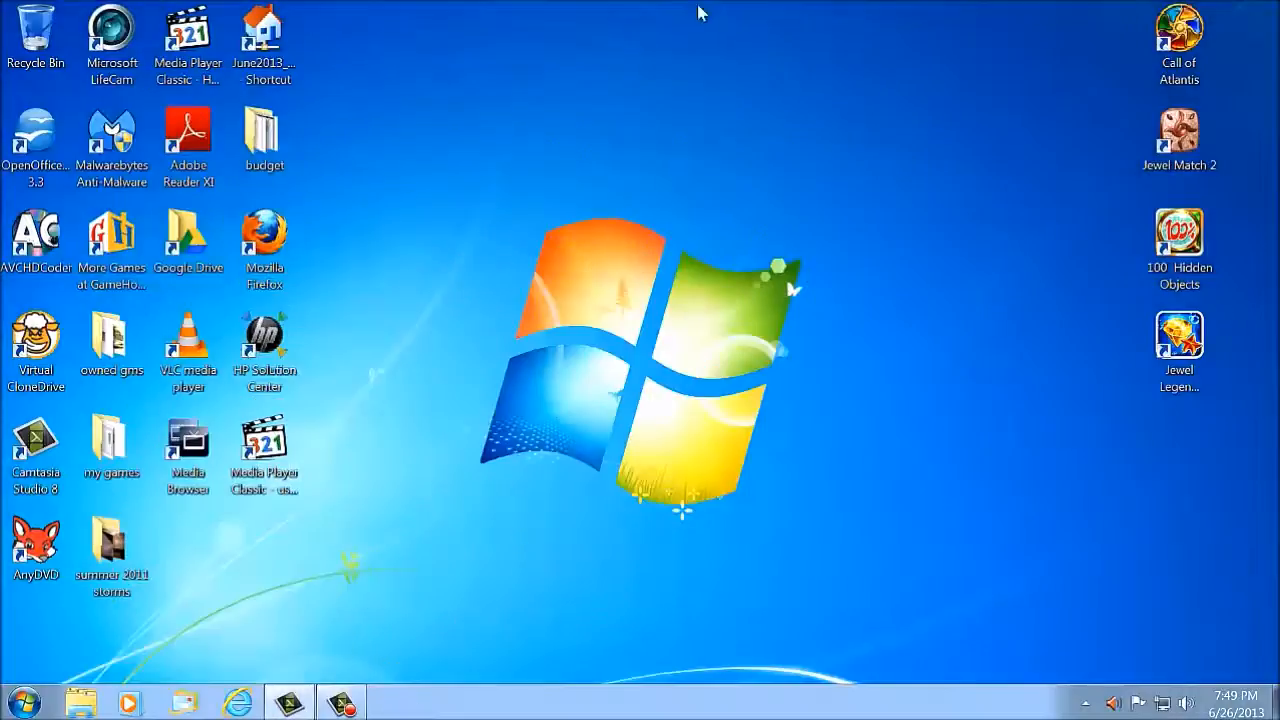
# - Browse C:\Users into the user's AppData folder, then close Explorer
pyautogui.click(24, 700)
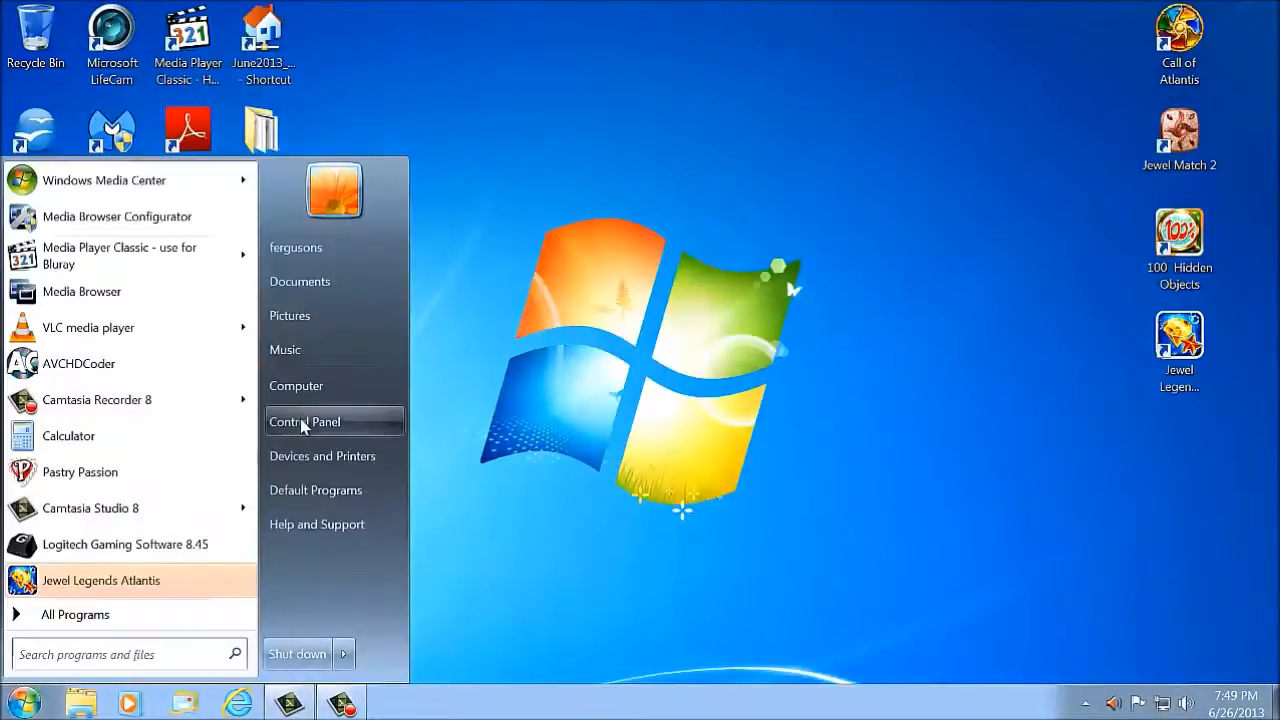
pyautogui.click(296, 386)
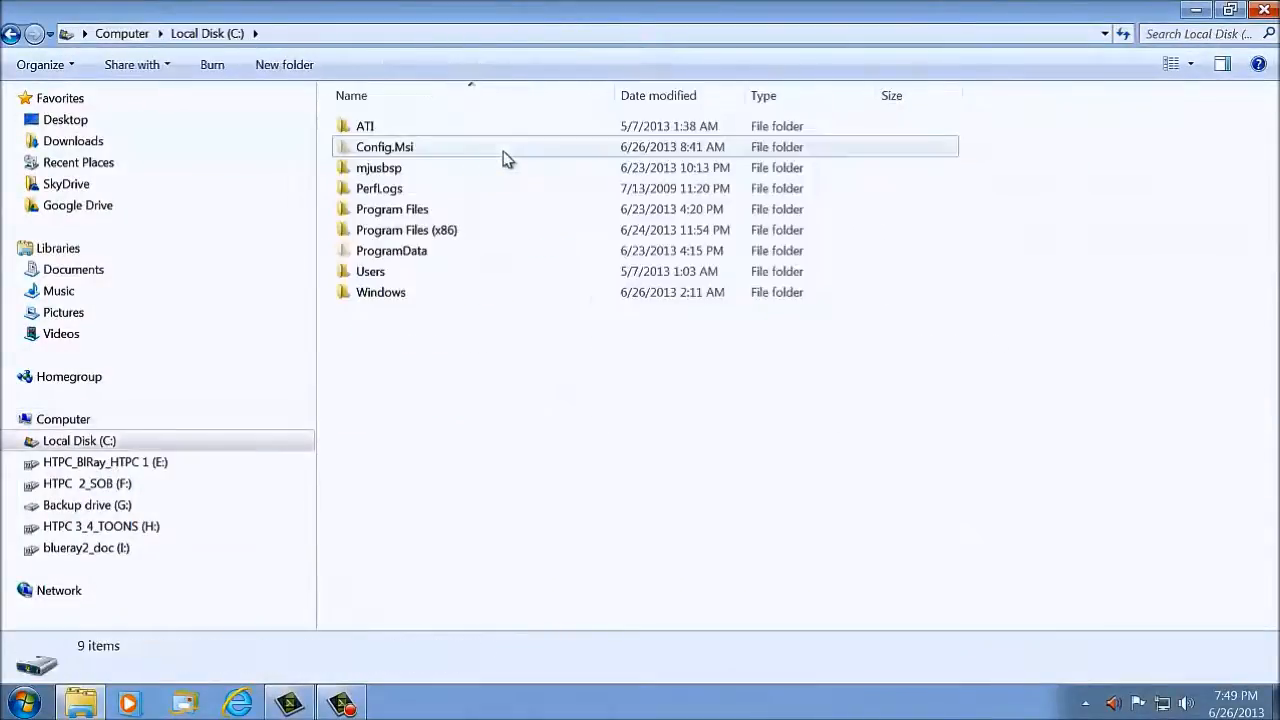
pyautogui.moveTo(376, 272)
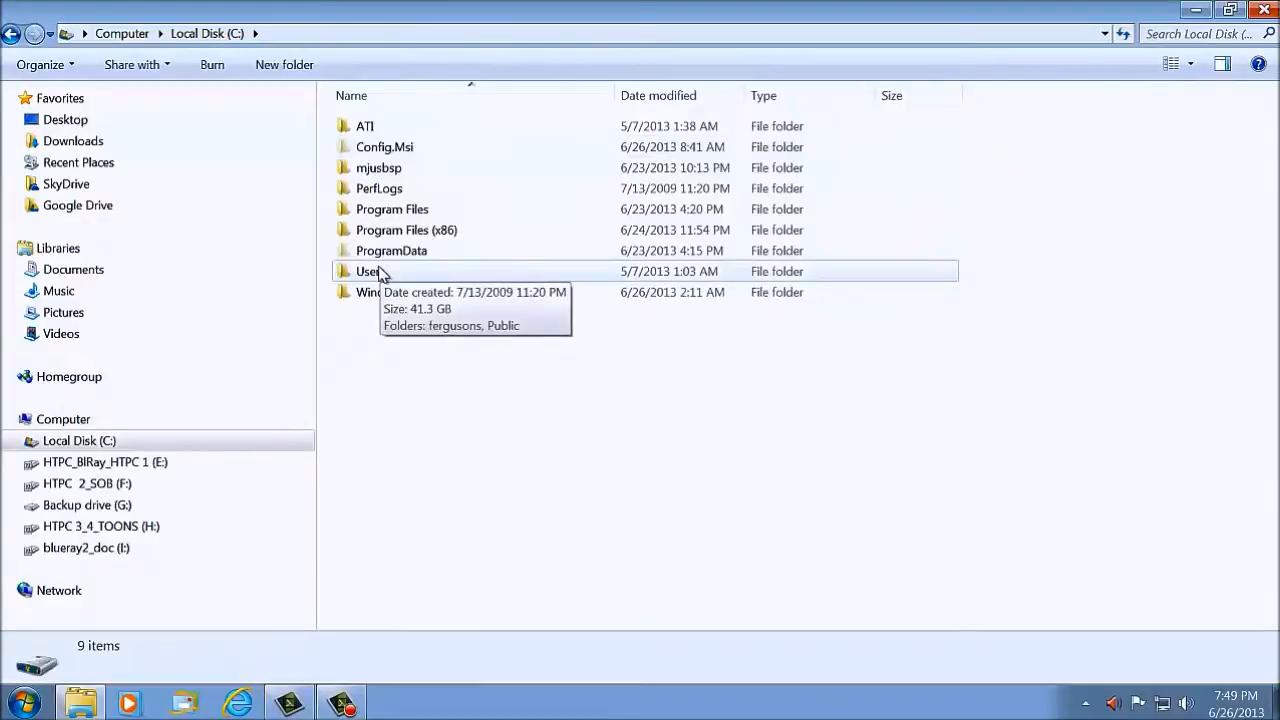
pyautogui.doubleClick(368, 272)
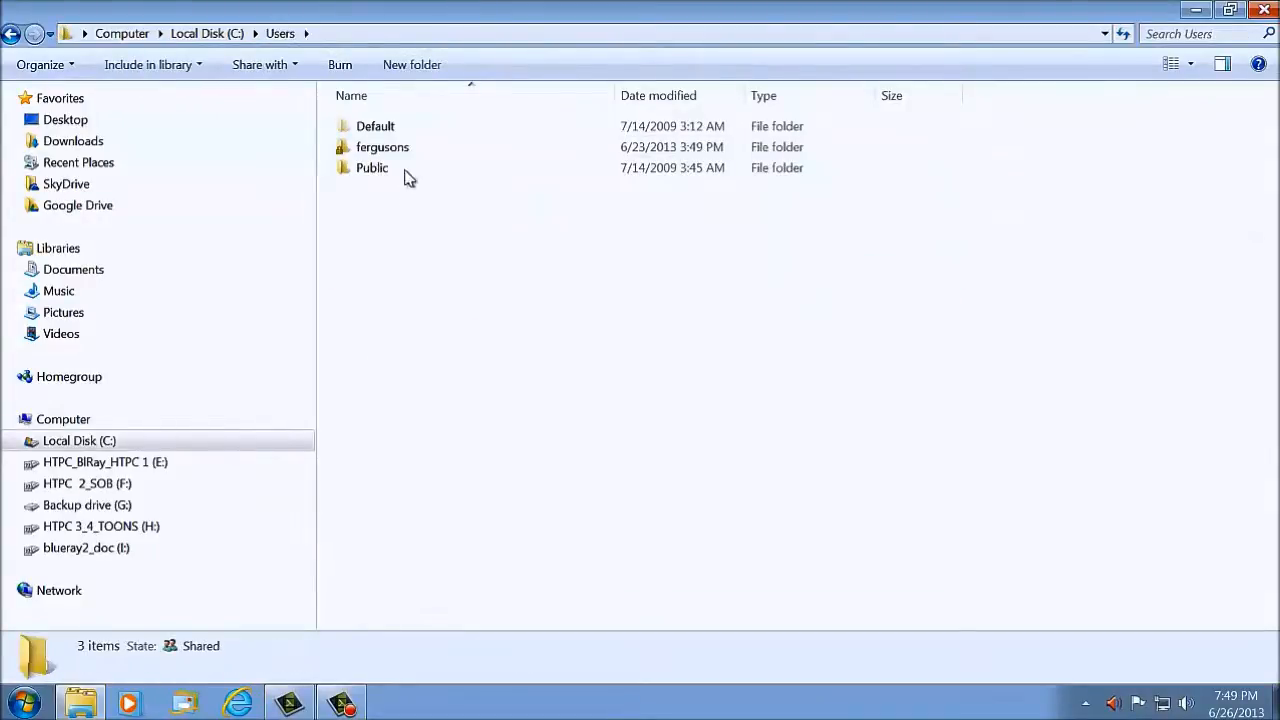
pyautogui.moveTo(382, 148)
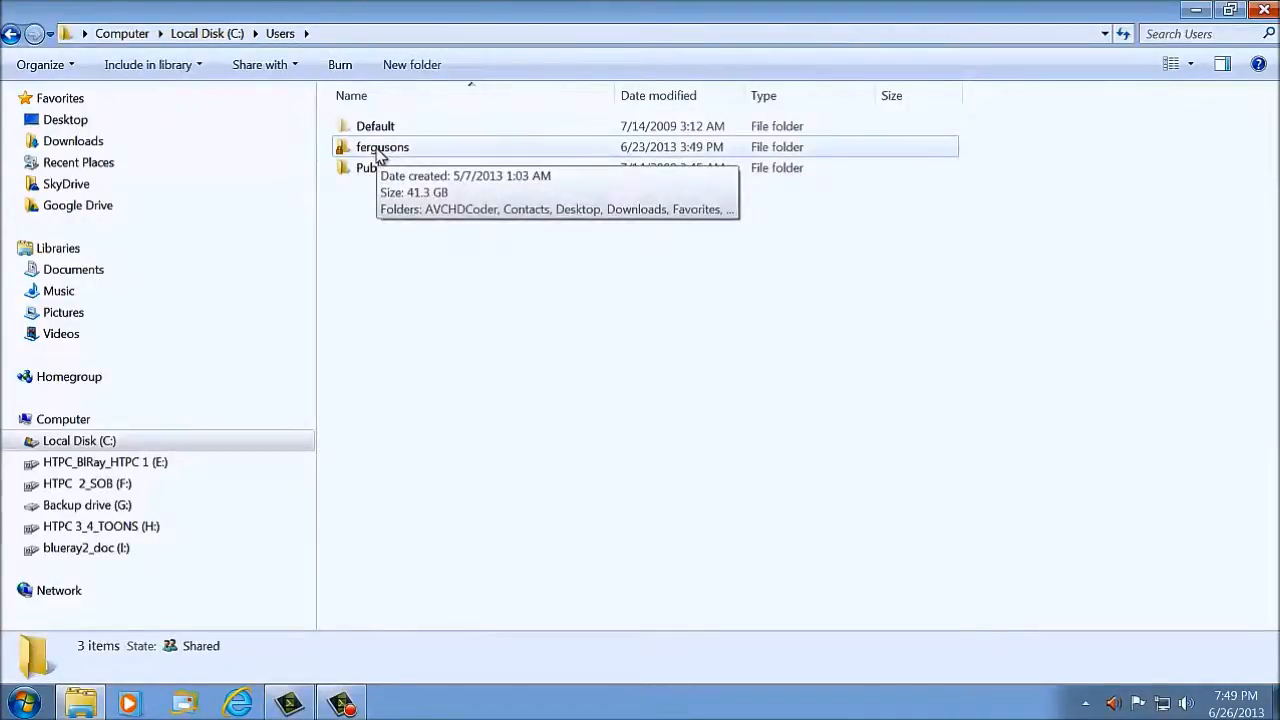
pyautogui.doubleClick(382, 148)
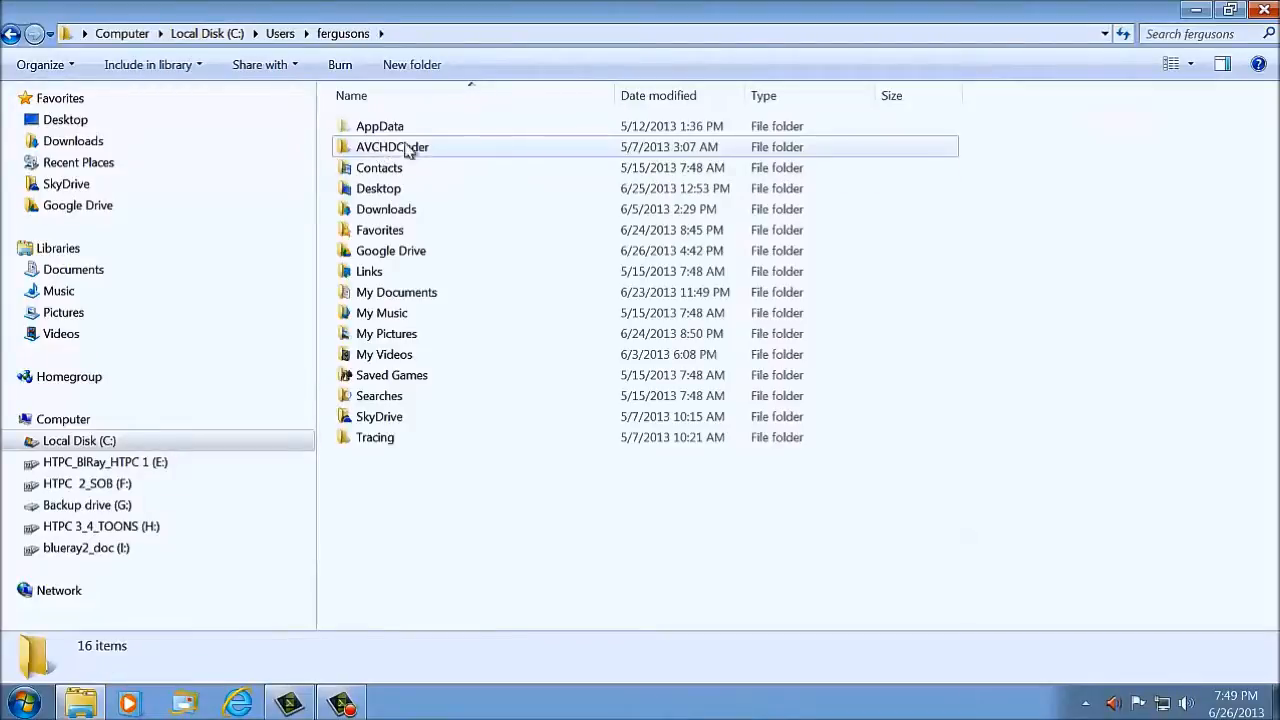
pyautogui.click(380, 126)
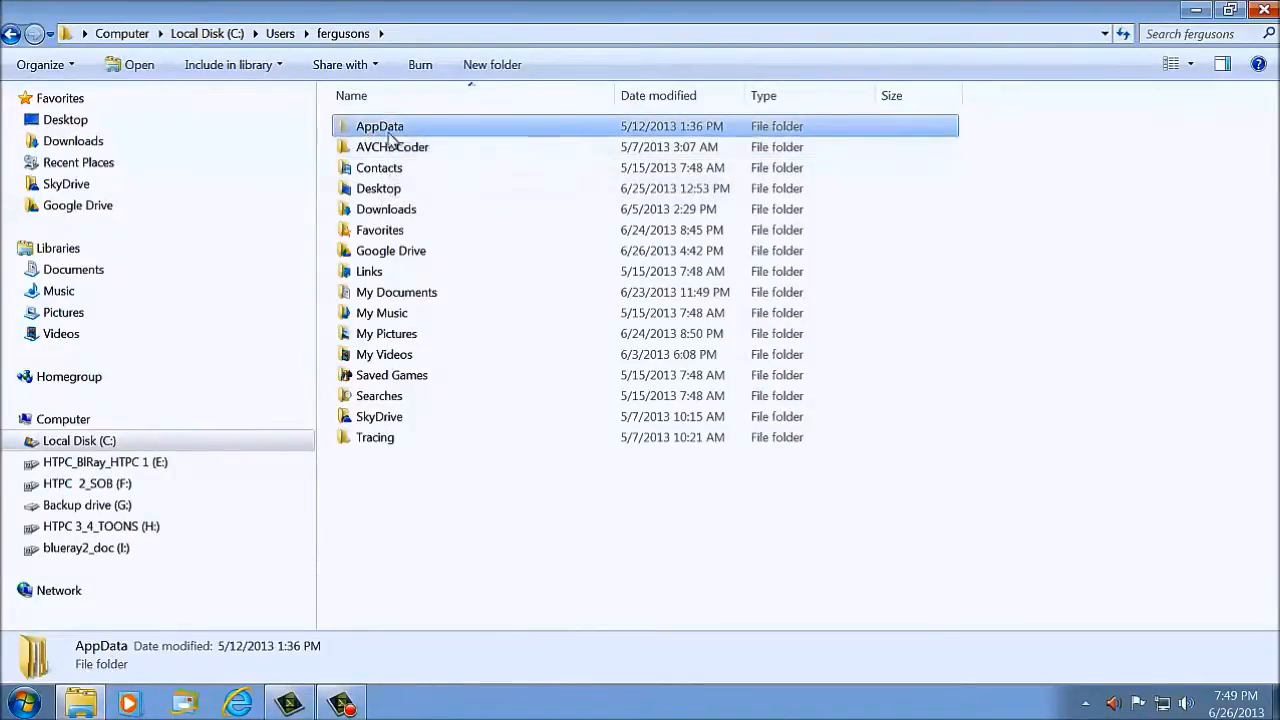
pyautogui.moveTo(392, 148)
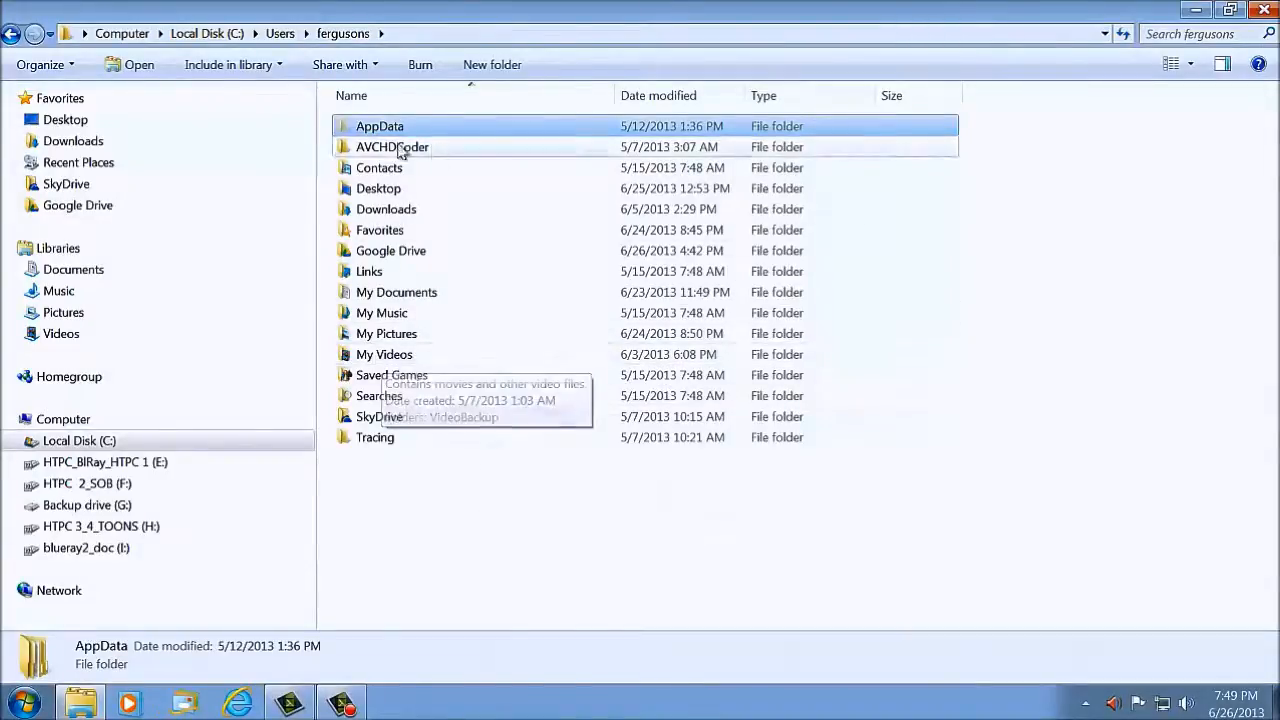
pyautogui.doubleClick(380, 124)
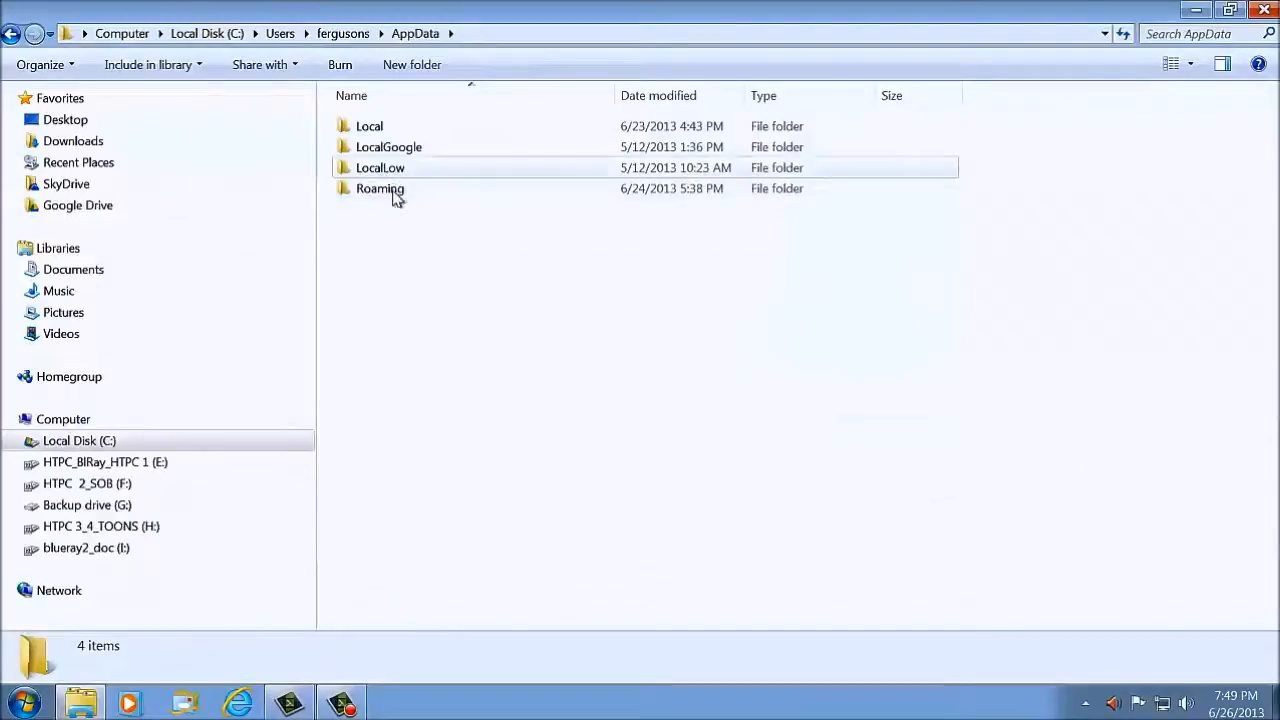
pyautogui.moveTo(380, 188)
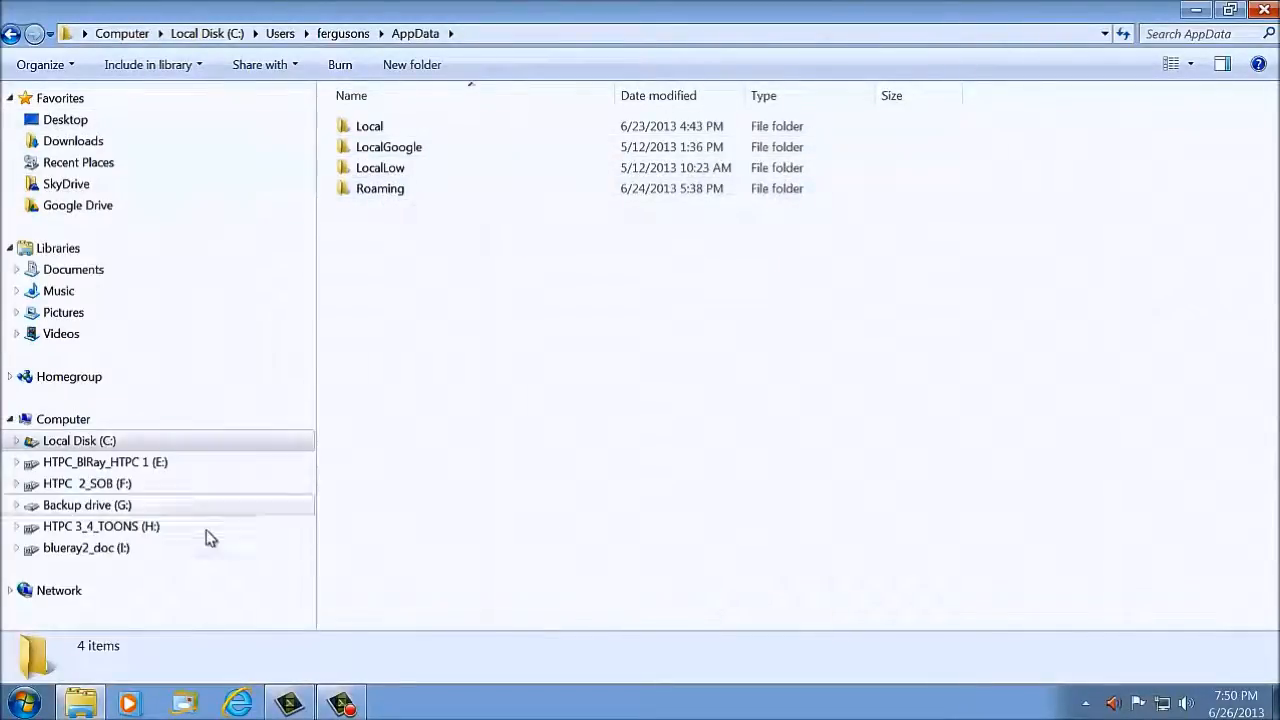
pyautogui.click(18, 700)
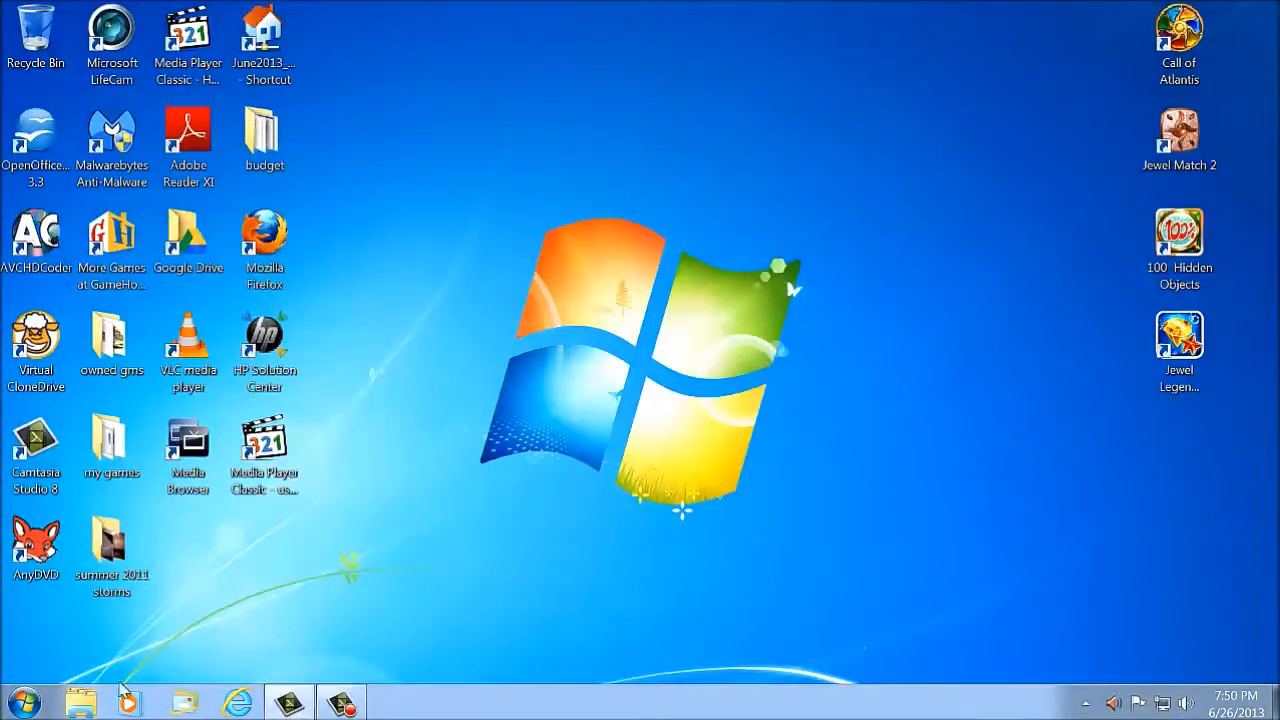
# - Look inside C:\mjusbsp, then go back toward Administrative Tools
pyautogui.click(24, 700)
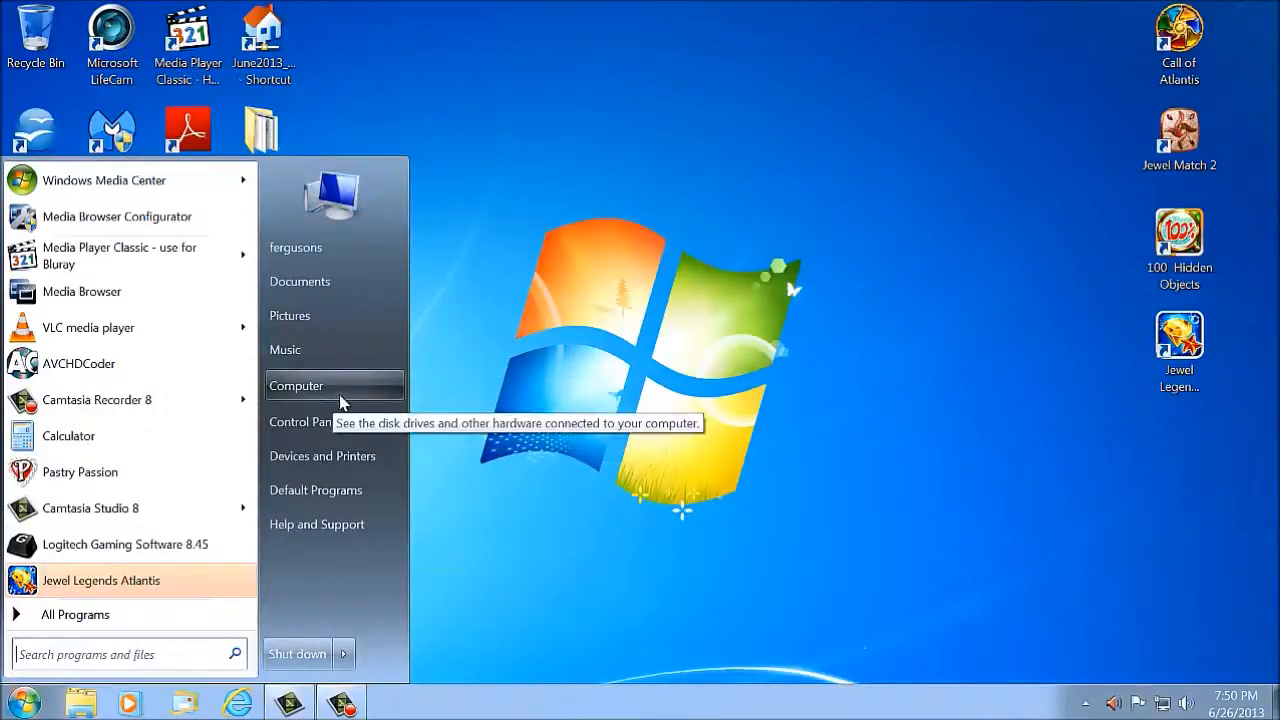
pyautogui.click(296, 384)
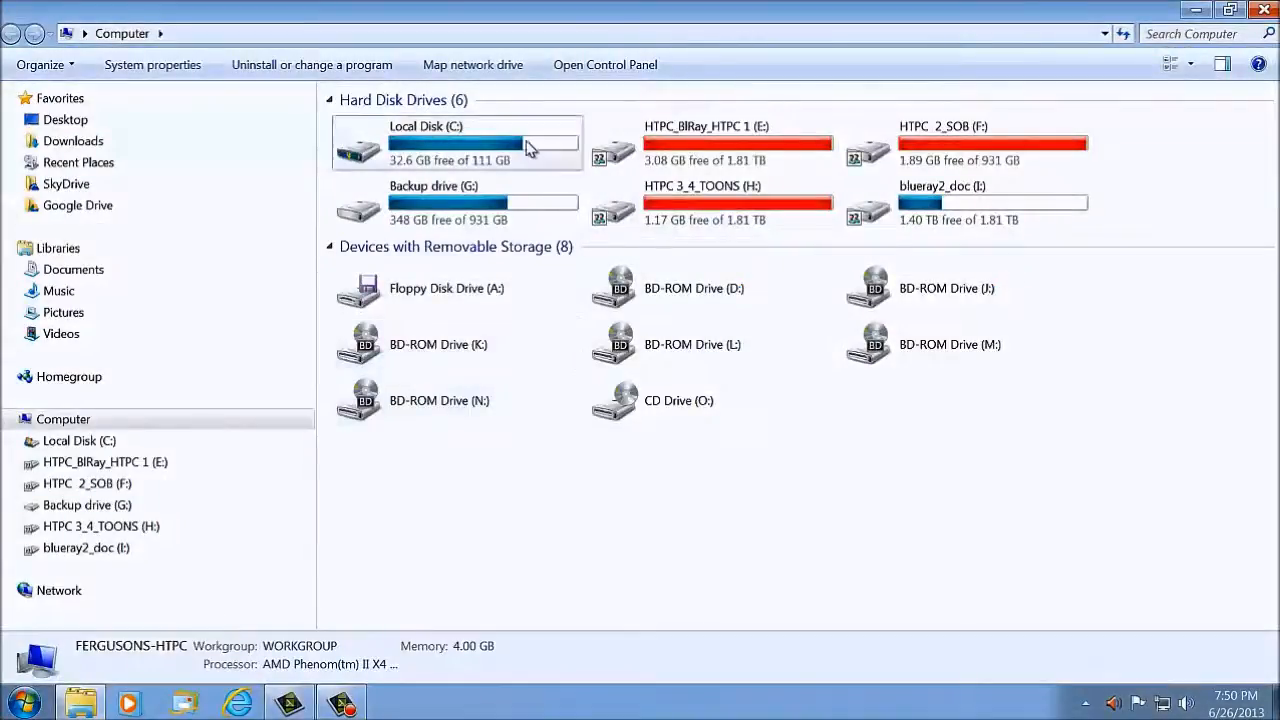
pyautogui.doubleClick(456, 142)
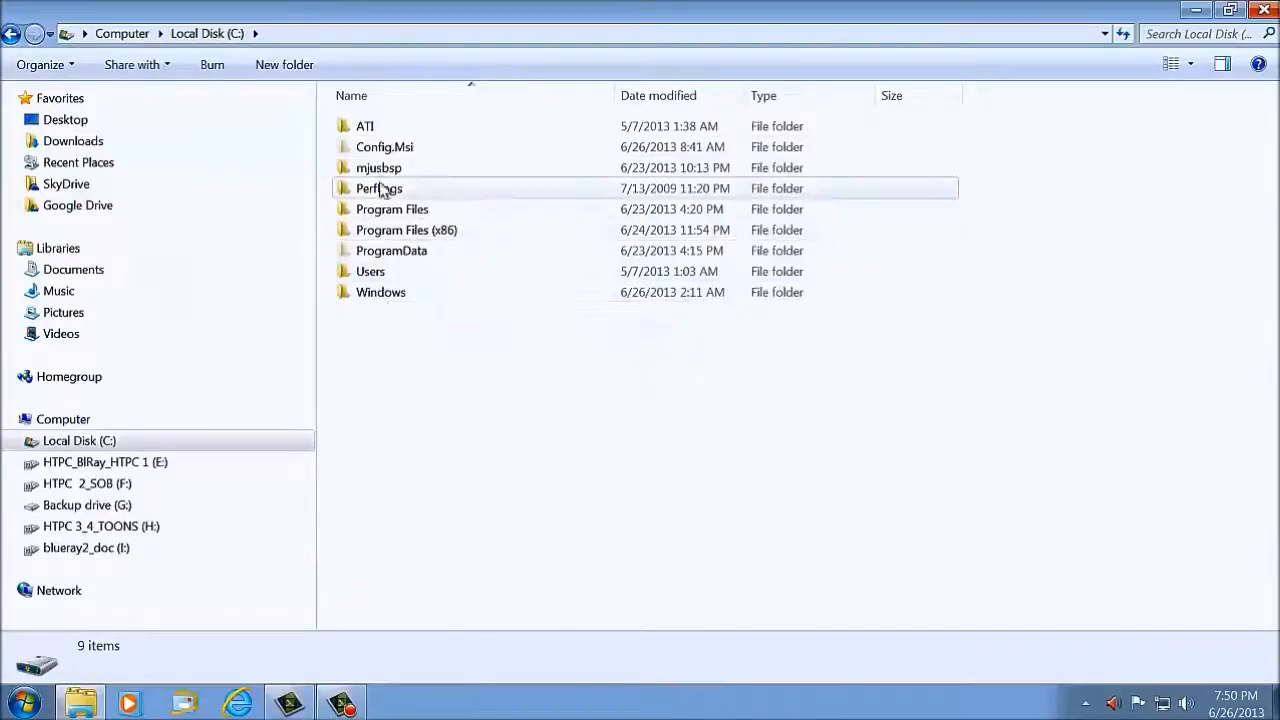
pyautogui.doubleClick(380, 168)
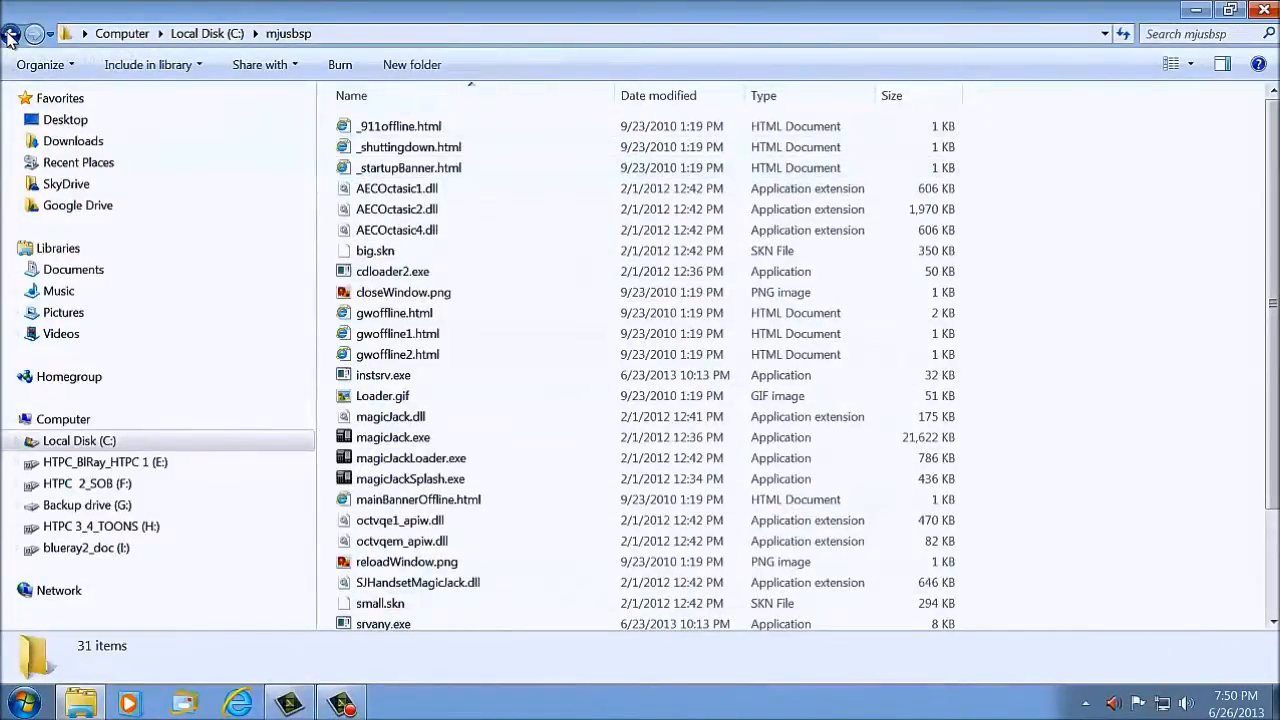
pyautogui.click(12, 32)
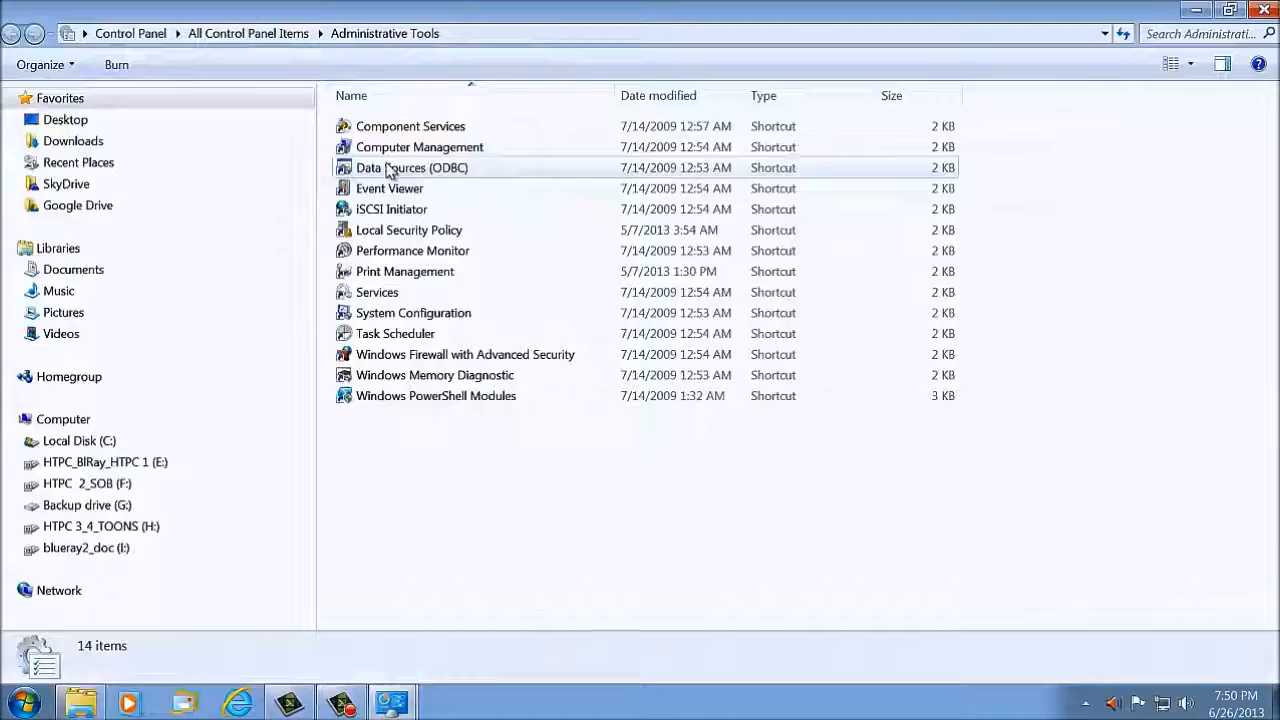
# - Relaunch Task Scheduler and view the disabled magic jack task's at-logon trigger
pyautogui.click(396, 332)
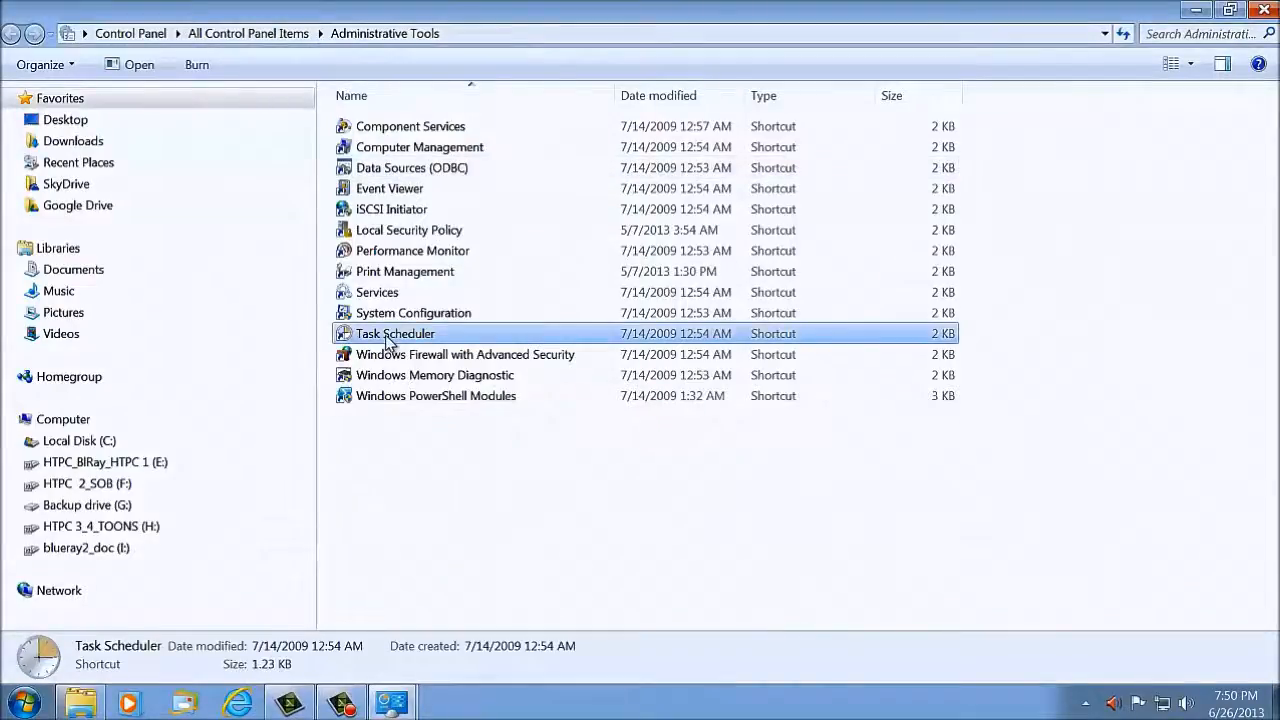
pyautogui.doubleClick(396, 332)
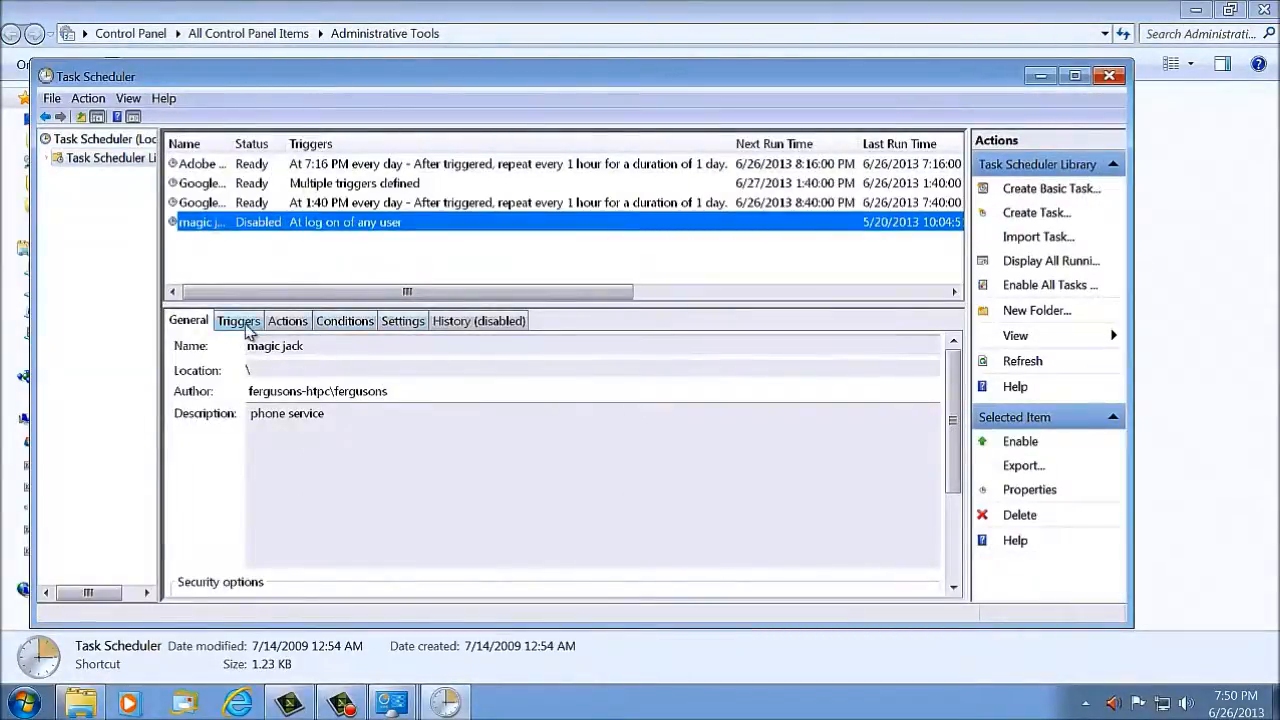
pyautogui.click(288, 320)
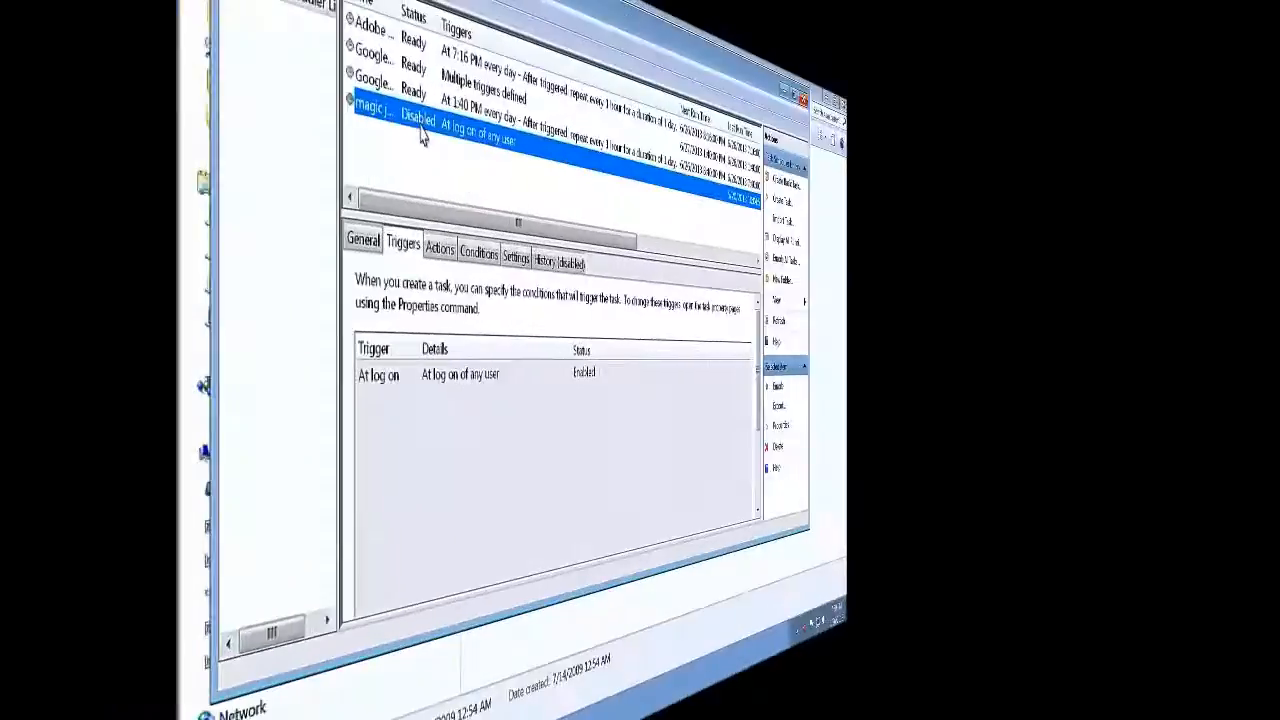
# - Review the magic jack task's start-a-program action pointing at AppData\Roaming\mjusbsp\magicJackLoader.exe, then dismiss it
pyautogui.click(188, 100)
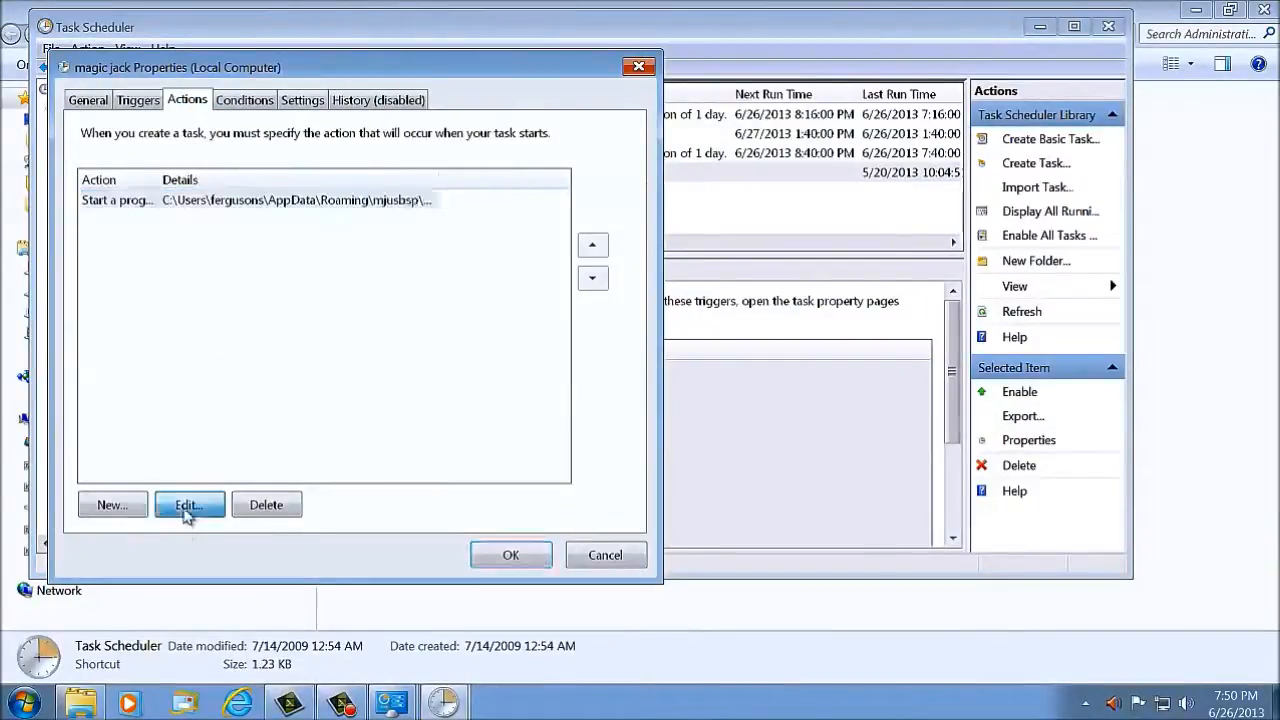
pyautogui.click(188, 504)
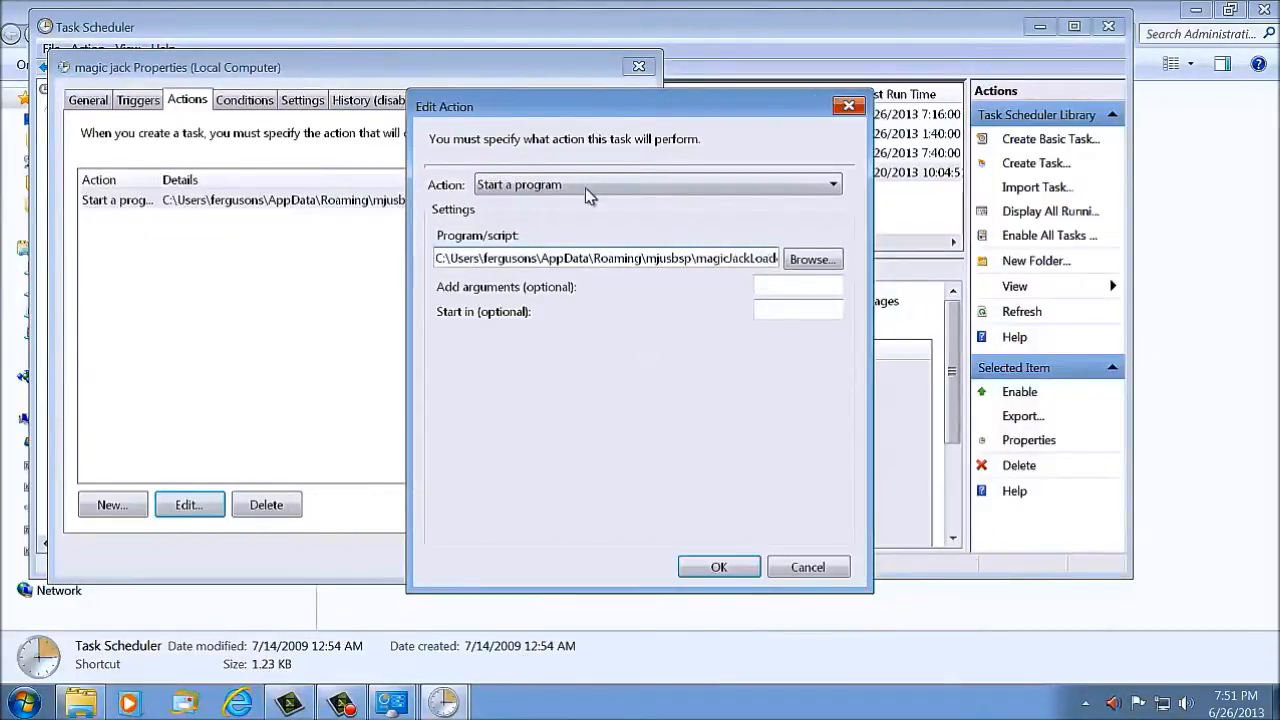
pyautogui.click(720, 568)
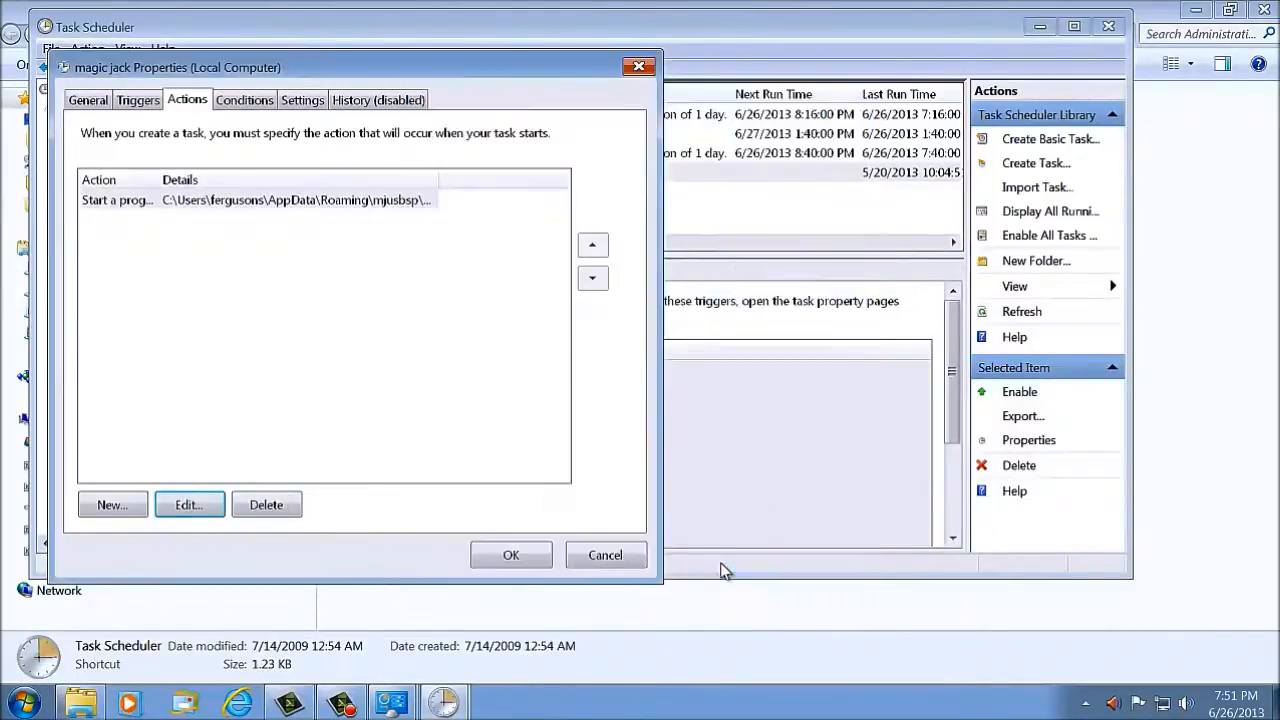
pyautogui.moveTo(716, 556)
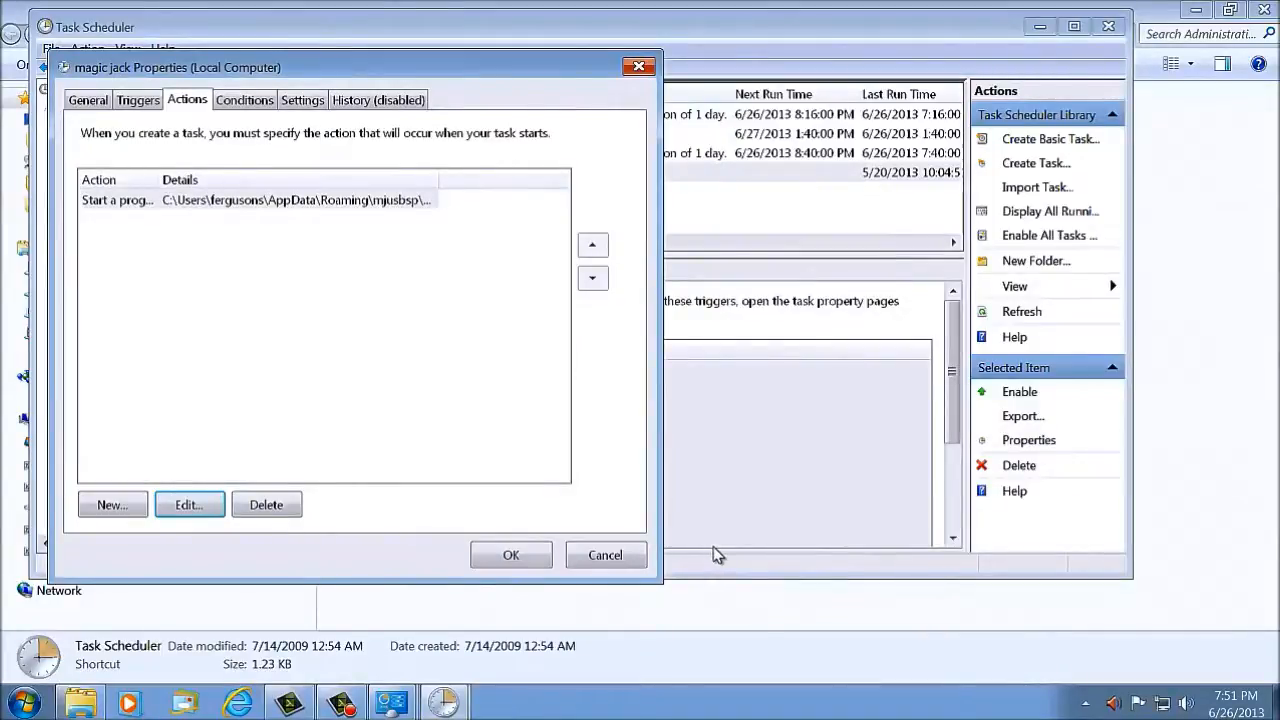
pyautogui.moveTo(660, 656)
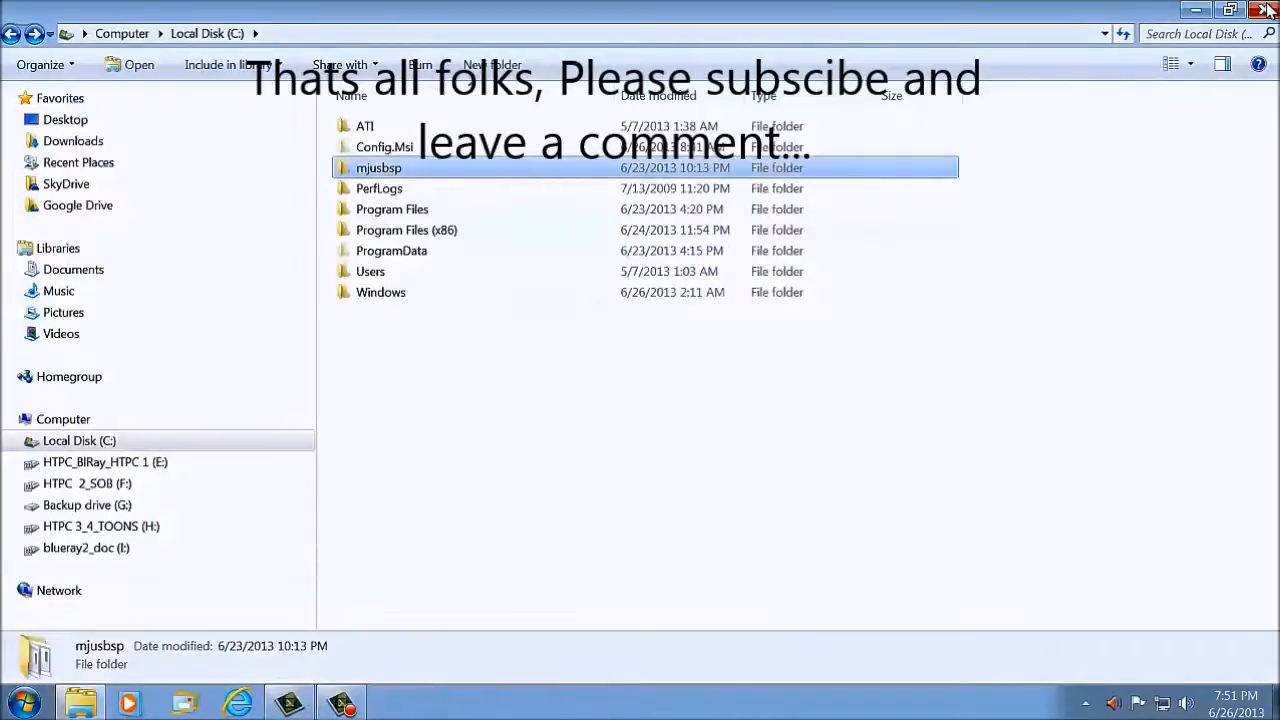
# - Close the Local Disk Explorer window, leaving the desktop
pyautogui.click(1264, 8)
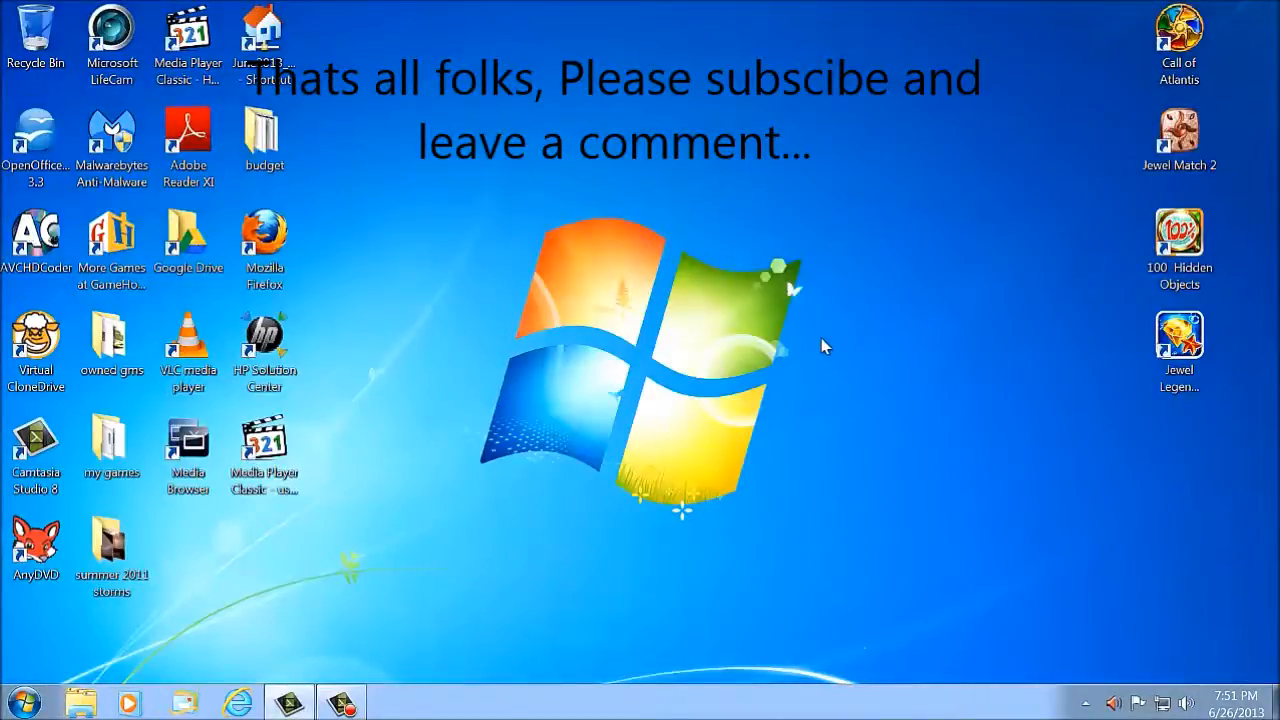